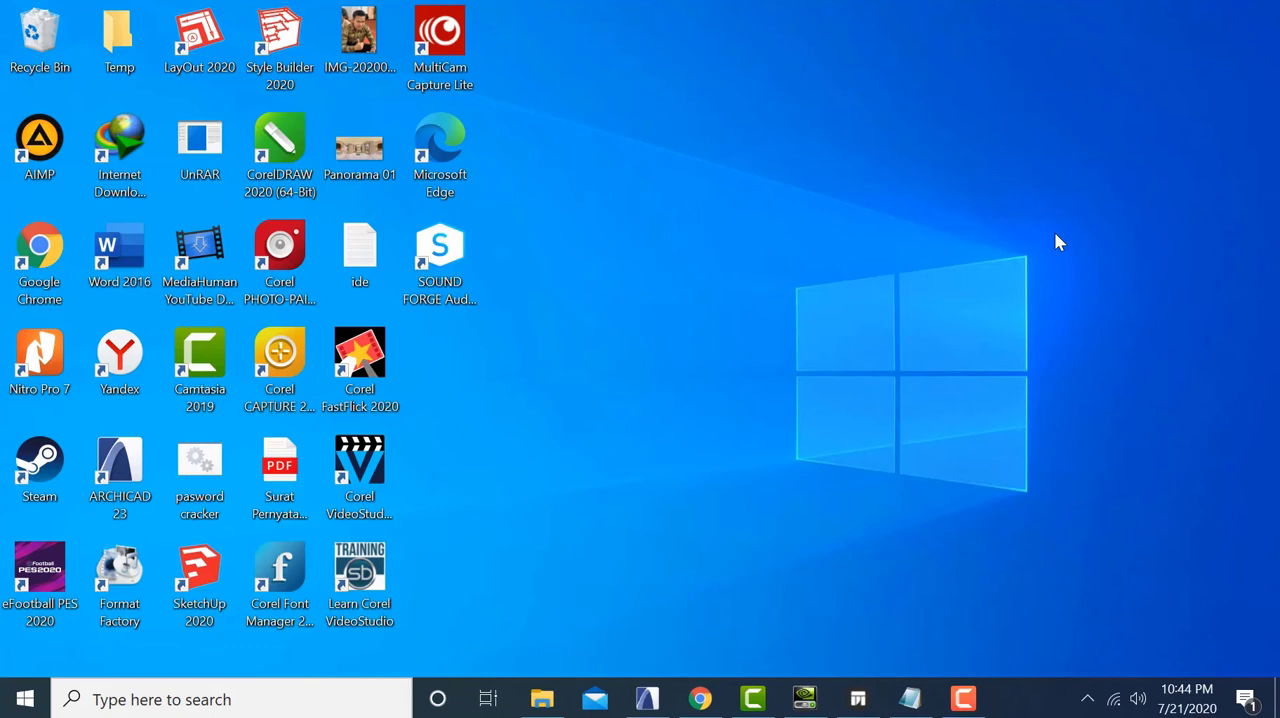
{"action": "mouse_move", "coordinate": [920, 382]}
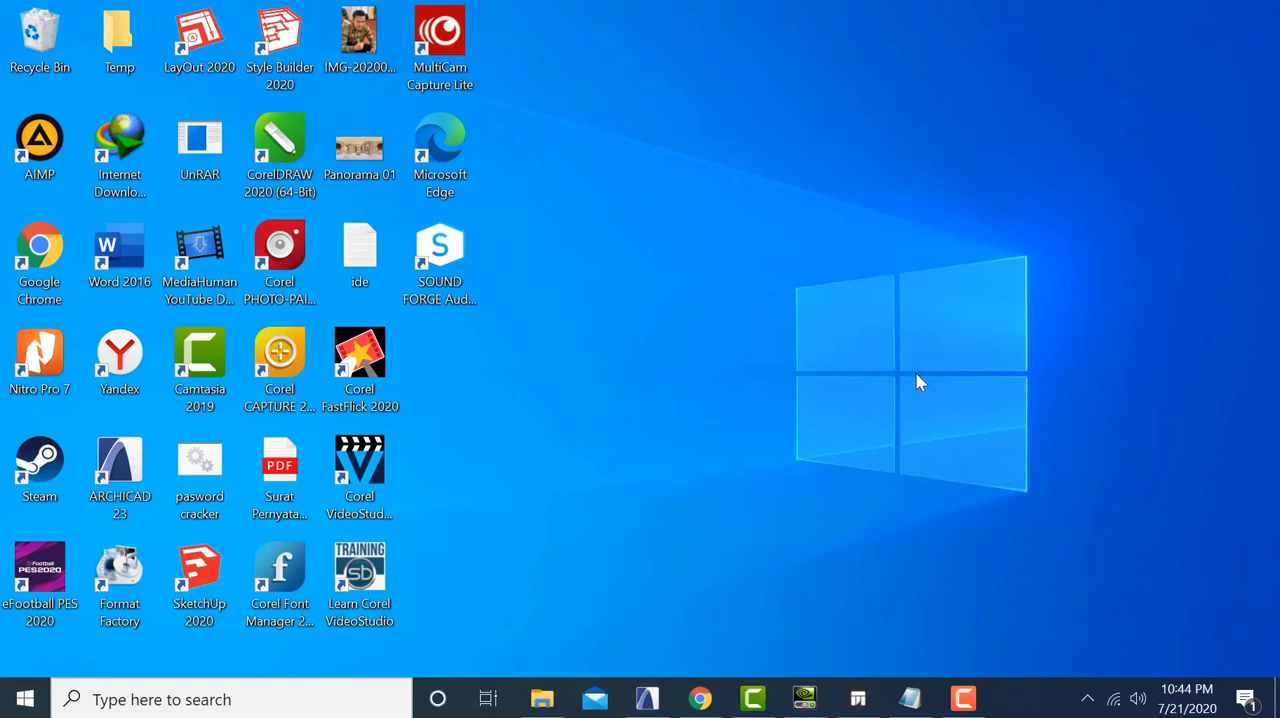
{"action": "mouse_move", "coordinate": [857, 698]}
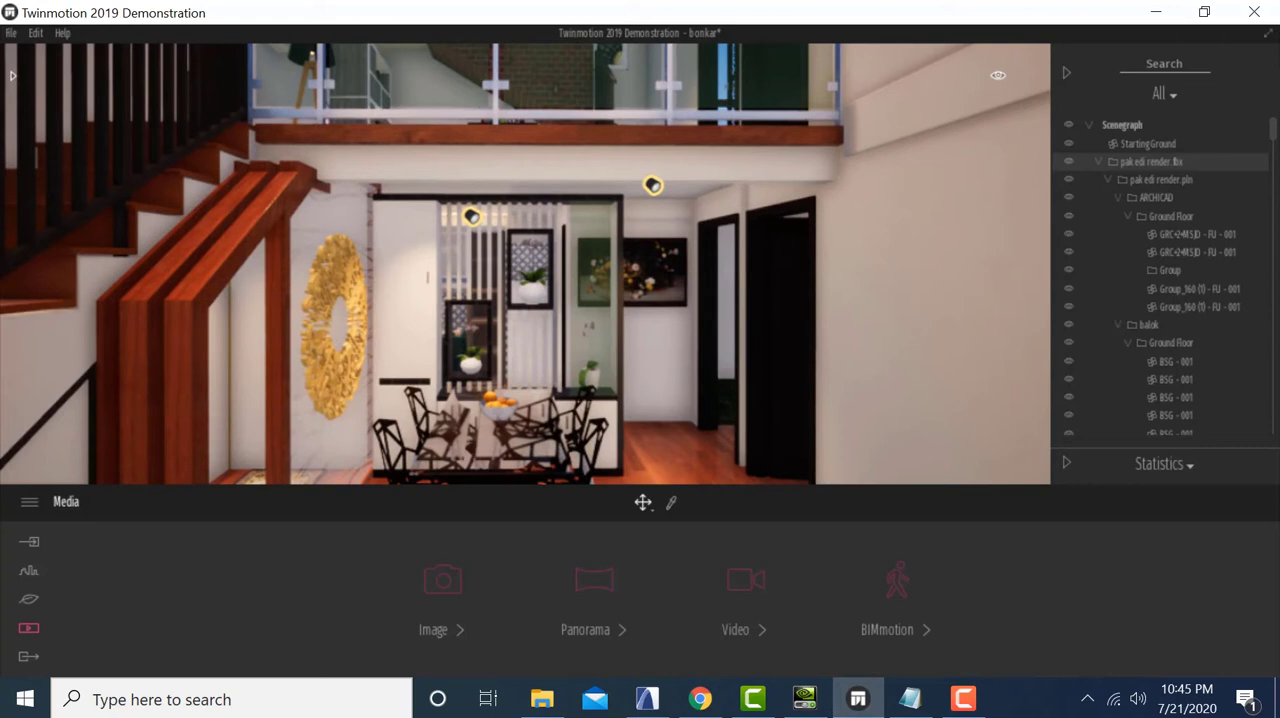
{"action": "mouse_move", "coordinate": [570, 393]}
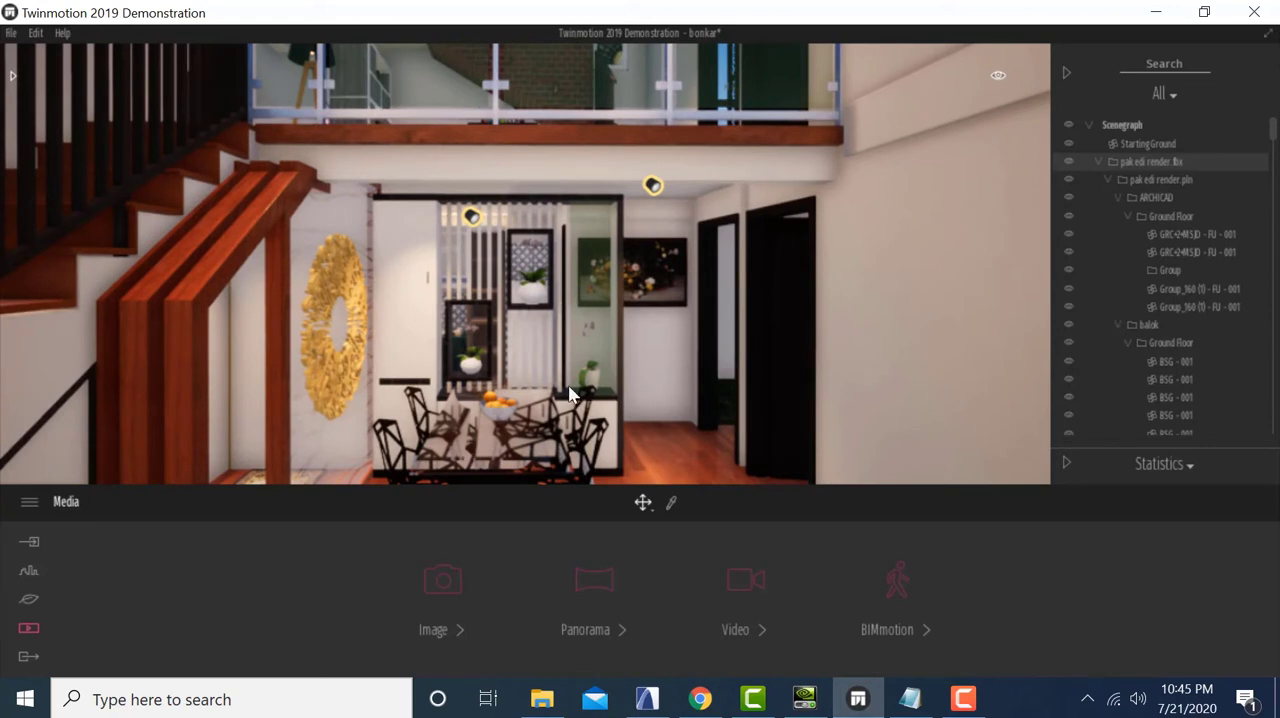
Step: Create Panorama 01 from the interior view, previewing night lighting before returning to daytime
{"action": "left_click", "coordinate": [585, 595]}
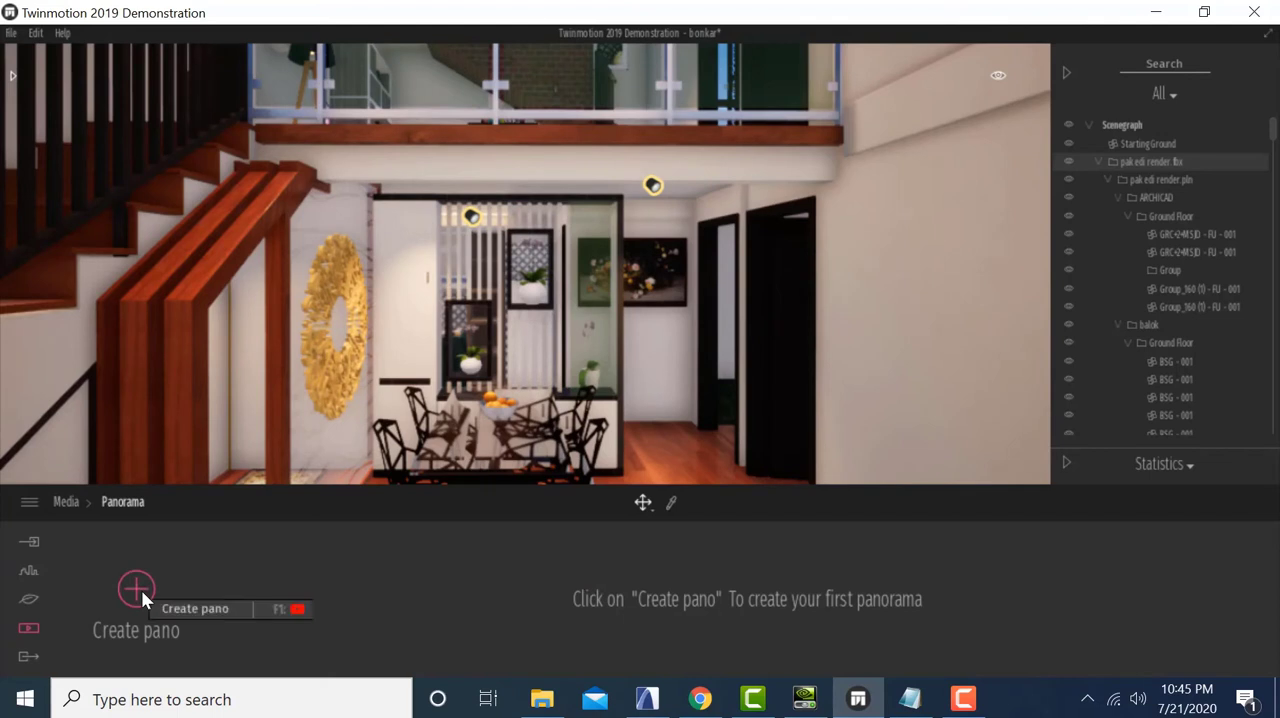
{"action": "left_click", "coordinate": [136, 588]}
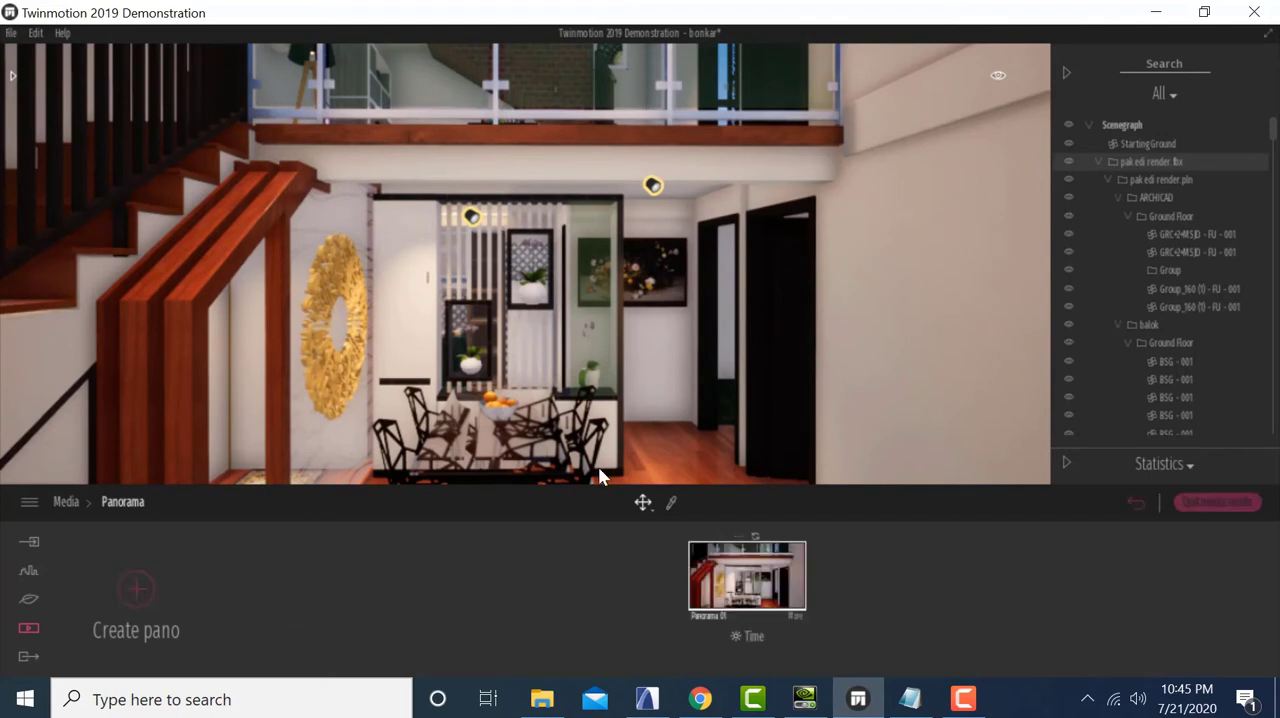
{"action": "mouse_move", "coordinate": [600, 455]}
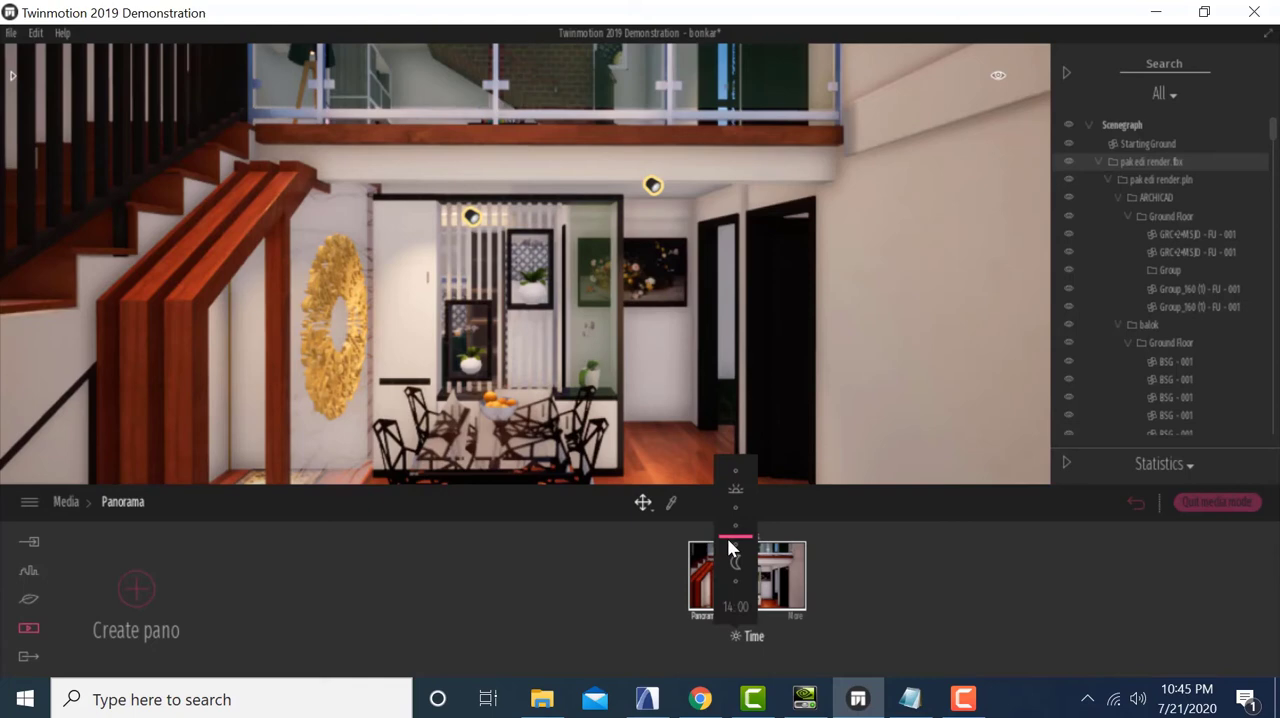
{"action": "left_click_drag", "start_coordinate": [730, 547], "coordinate": [730, 573]}
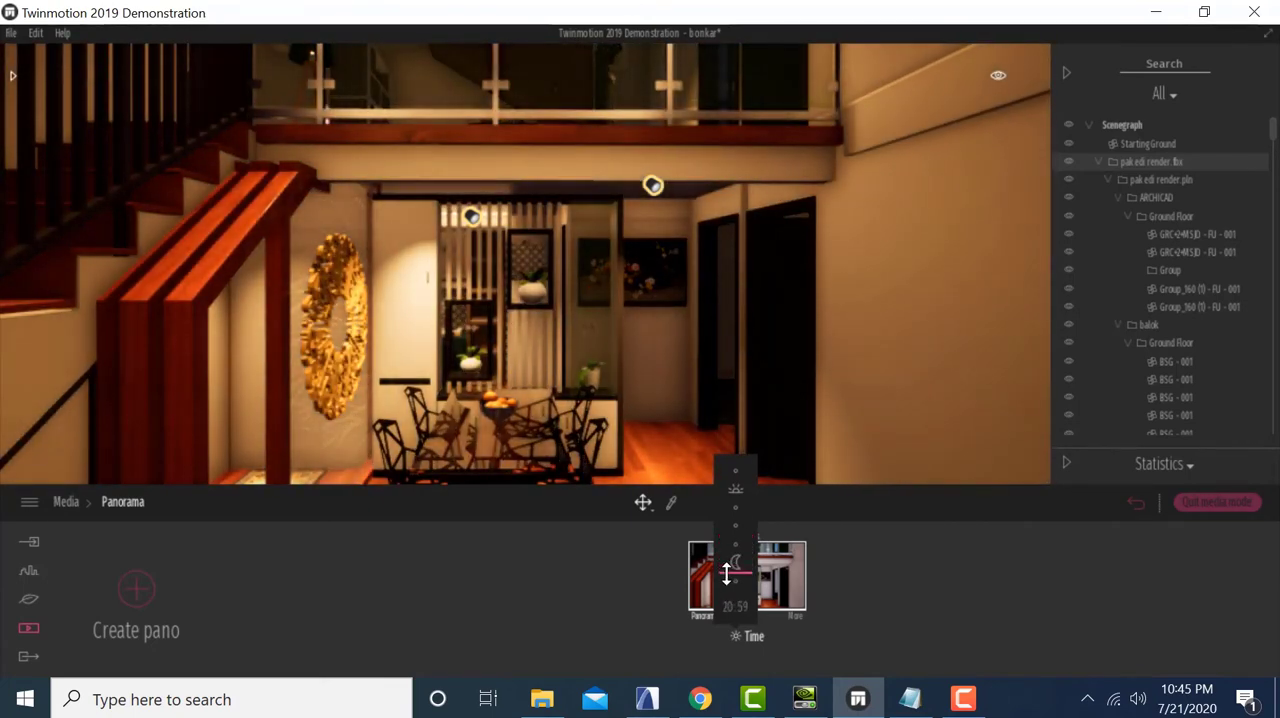
{"action": "left_click_drag", "start_coordinate": [728, 575], "coordinate": [728, 555]}
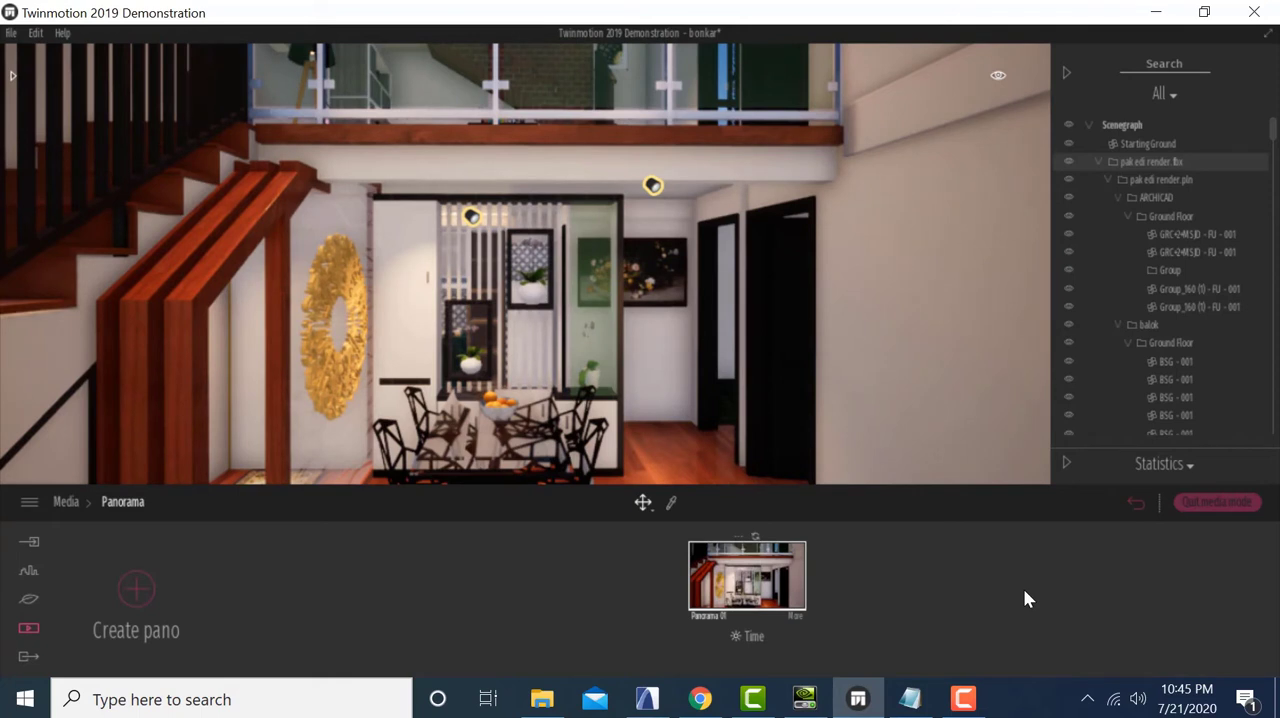
{"action": "mouse_move", "coordinate": [1013, 589]}
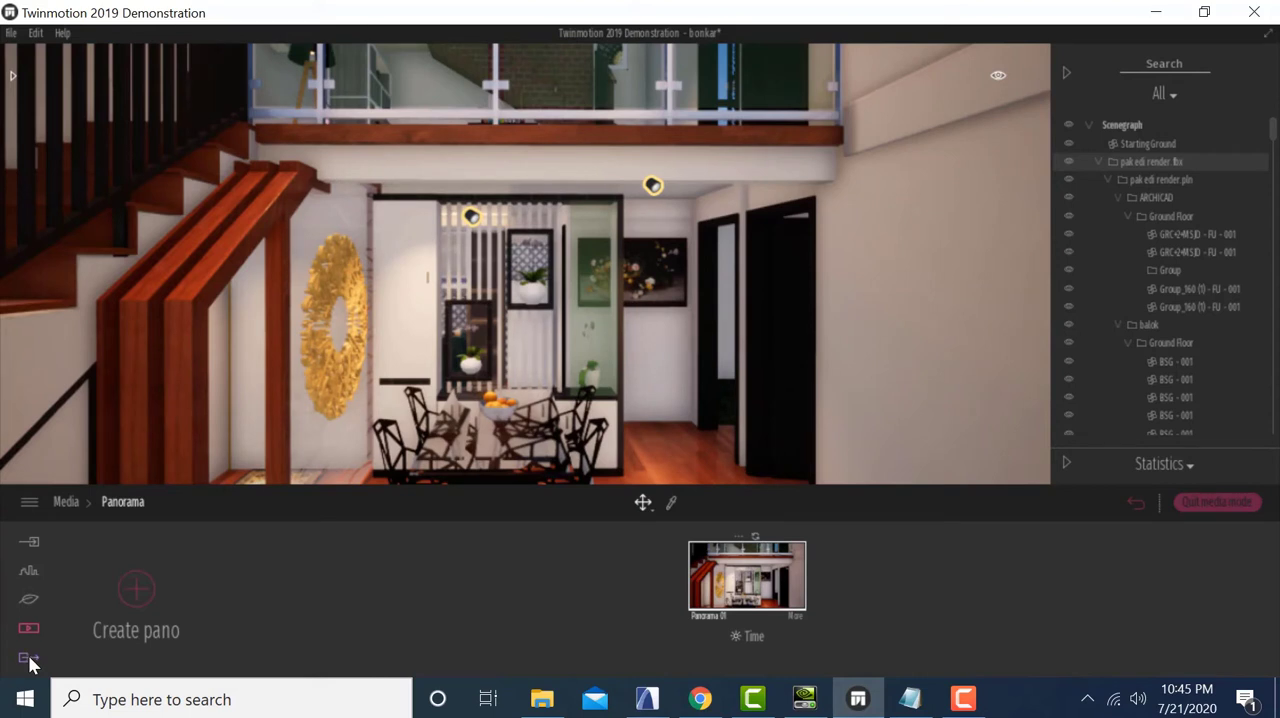
Step: Assign Panorama 01 as the panorama item in the Export section
{"action": "left_click", "coordinate": [28, 657]}
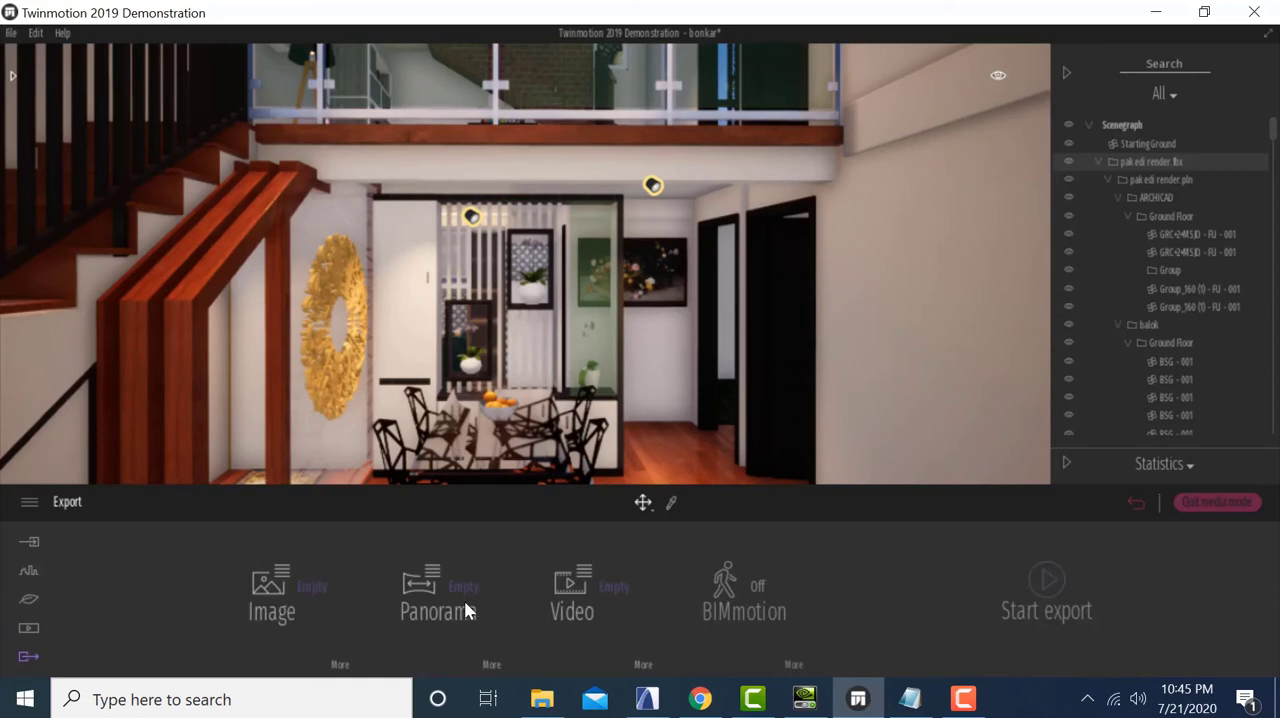
{"action": "mouse_move", "coordinate": [438, 590]}
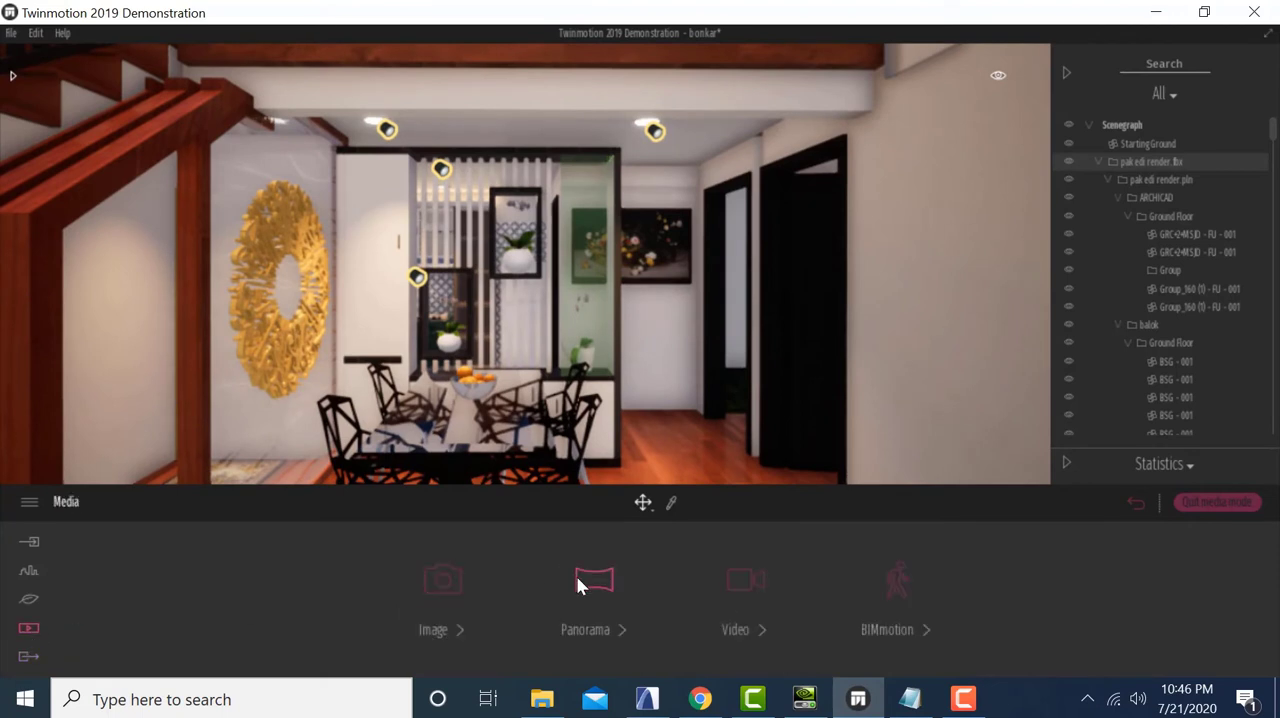
{"action": "left_click", "coordinate": [594, 580]}
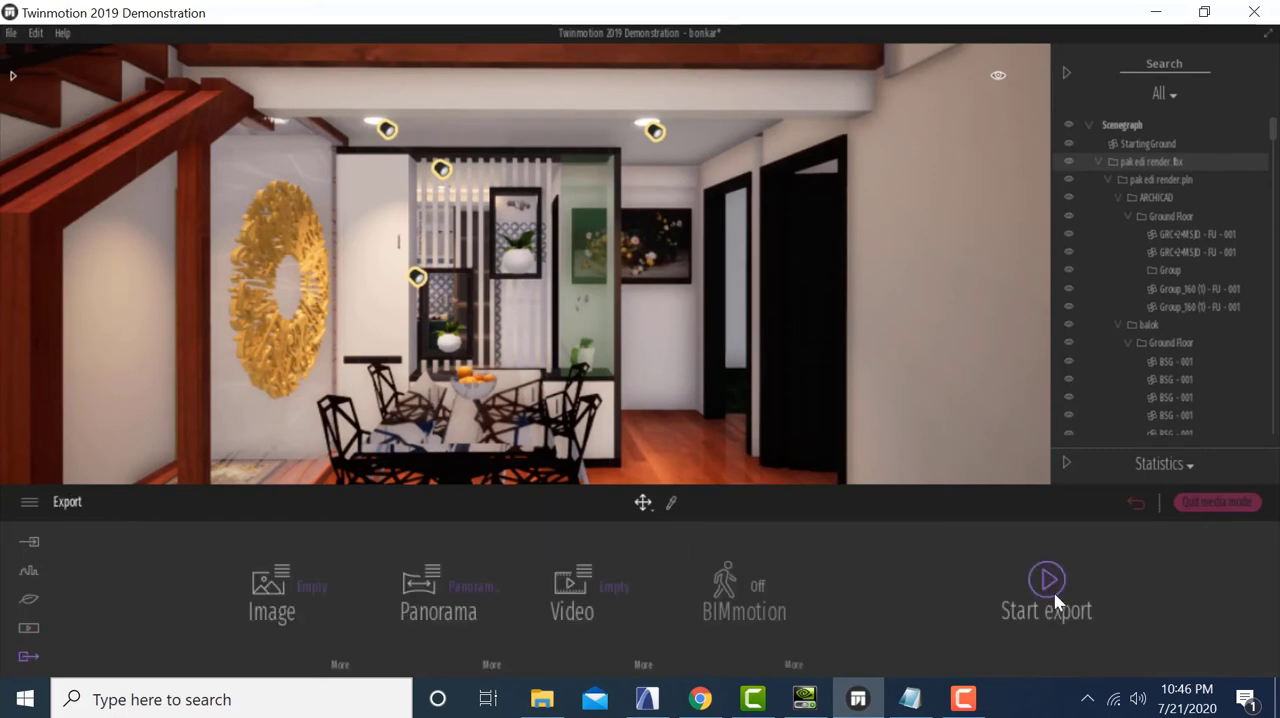
Step: Export Panorama 01, choosing the Desktop under This PC as destination folder
{"action": "left_click", "coordinate": [1046, 580]}
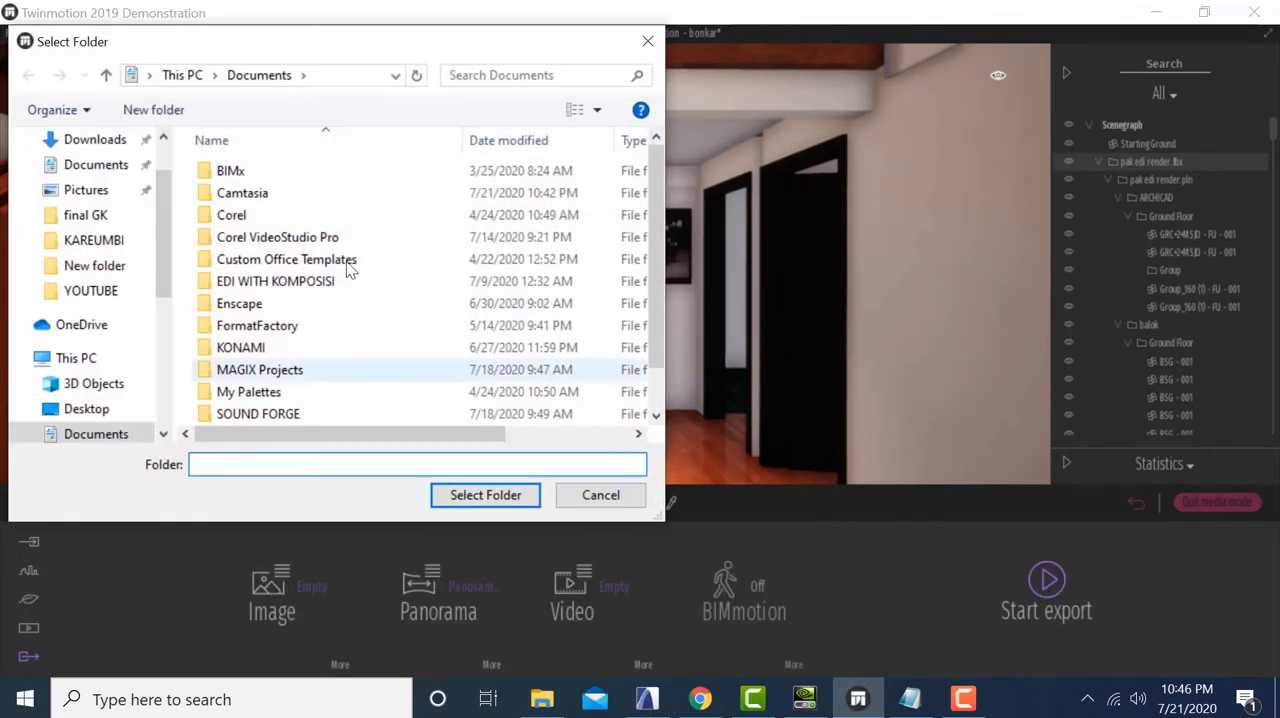
{"action": "left_click", "coordinate": [76, 358]}
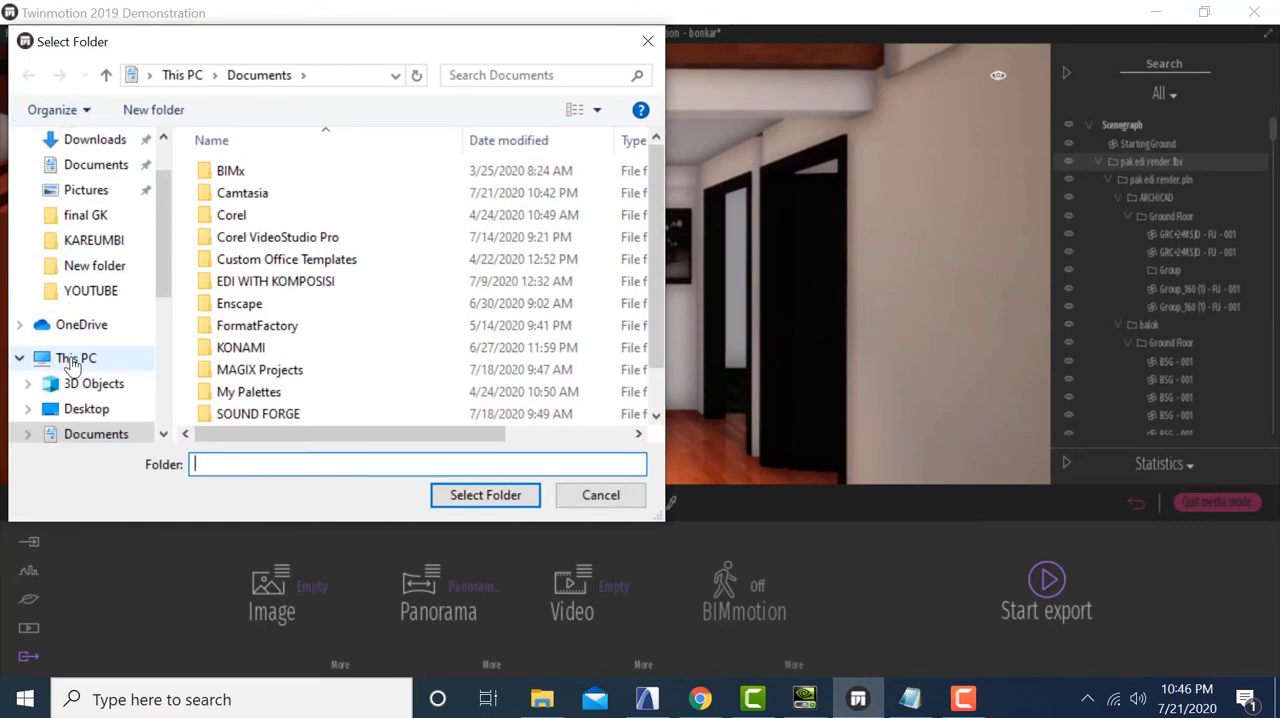
{"action": "left_click", "coordinate": [86, 408]}
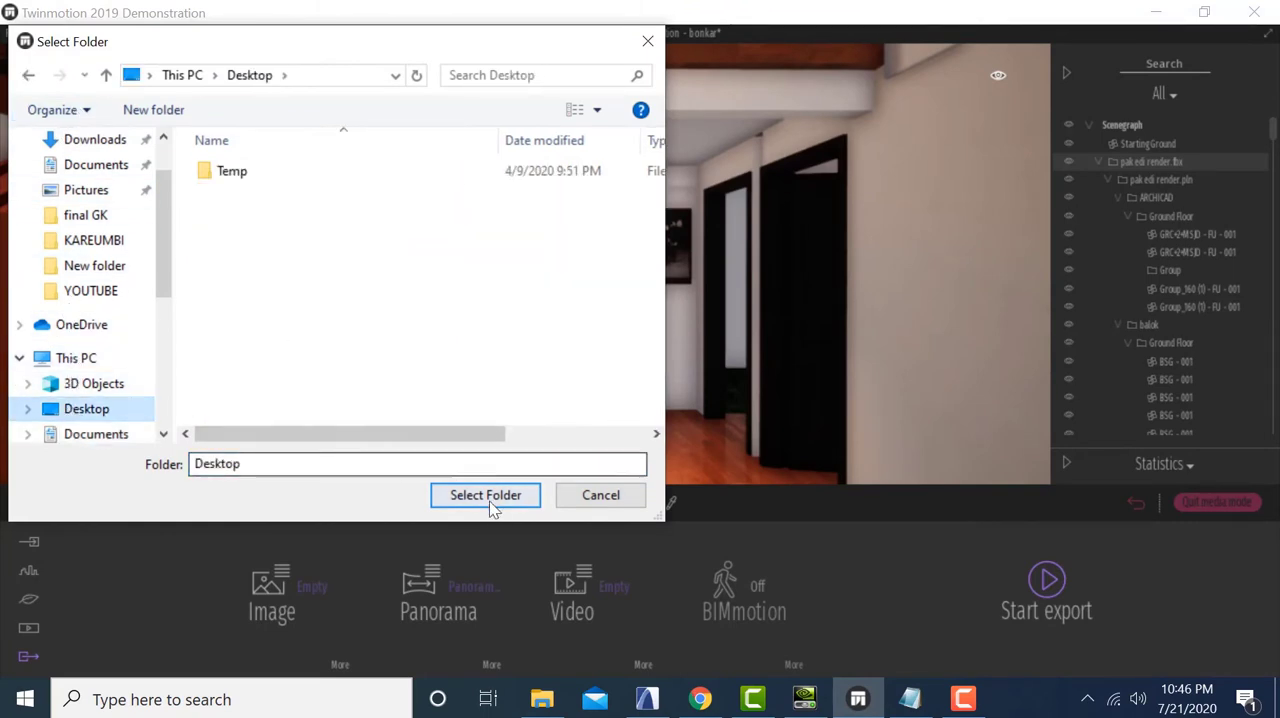
{"action": "left_click", "coordinate": [485, 495]}
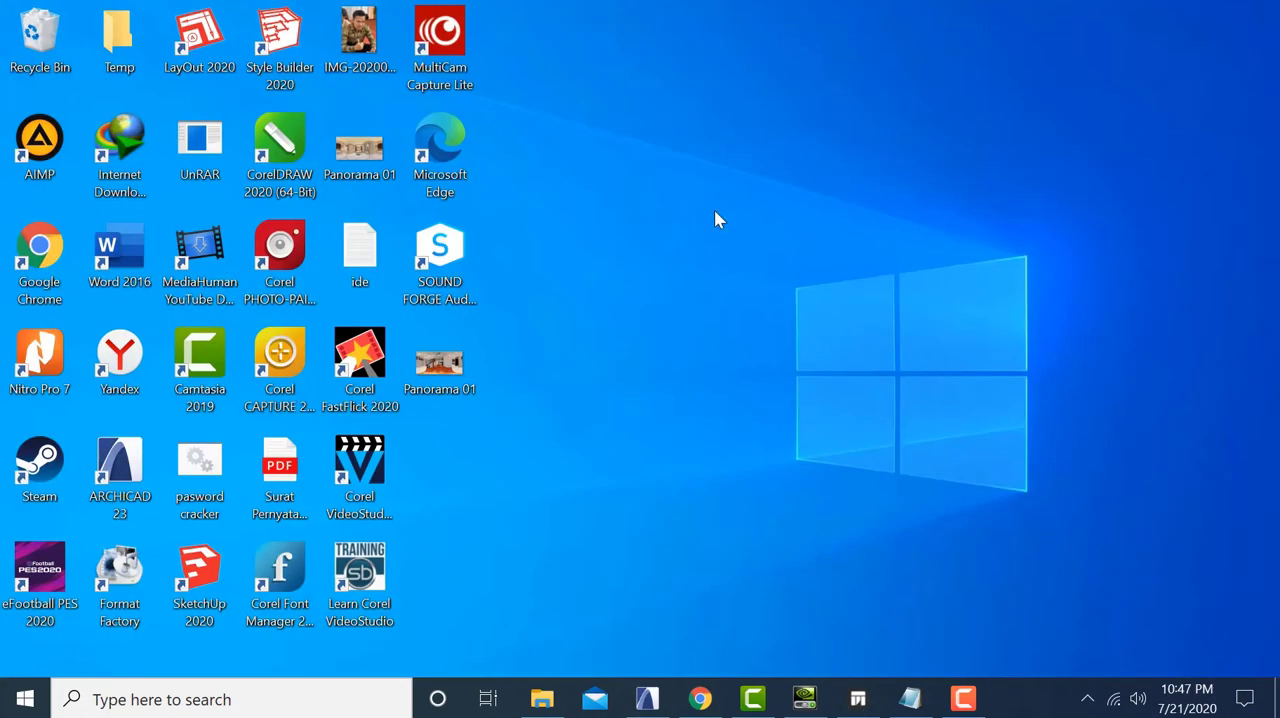
{"action": "mouse_move", "coordinate": [439, 363]}
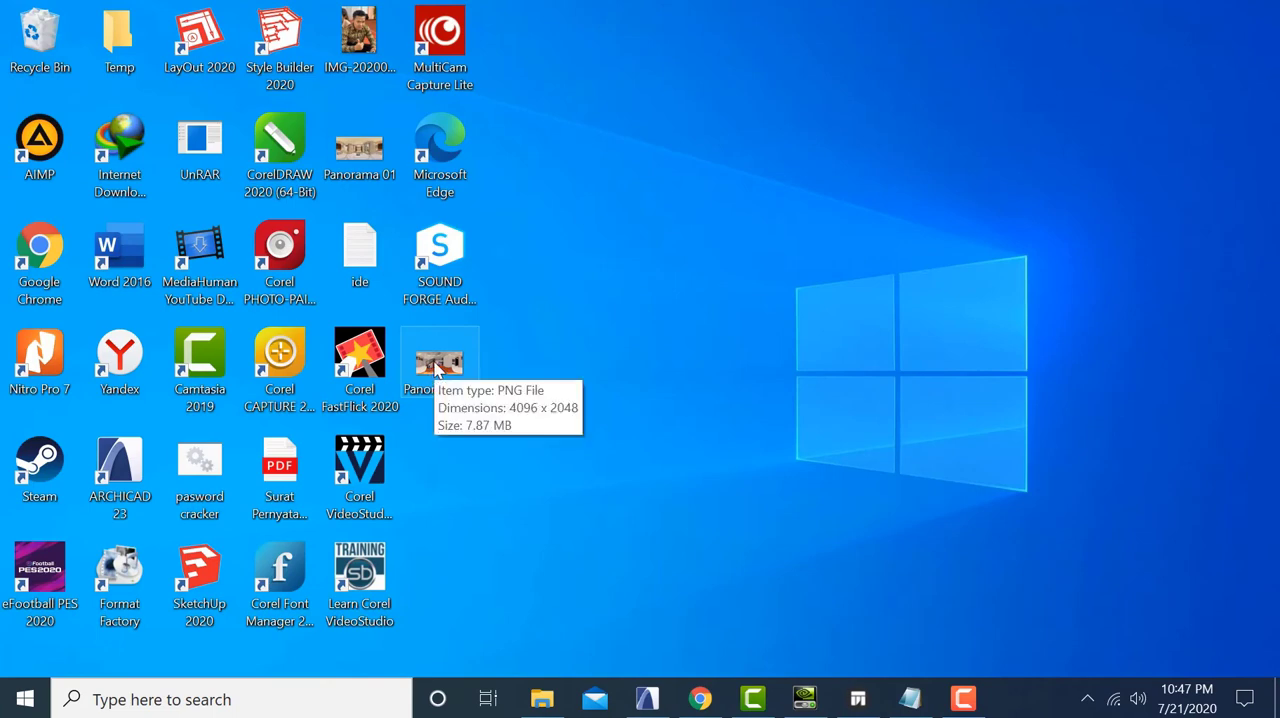
{"action": "mouse_move", "coordinate": [758, 329]}
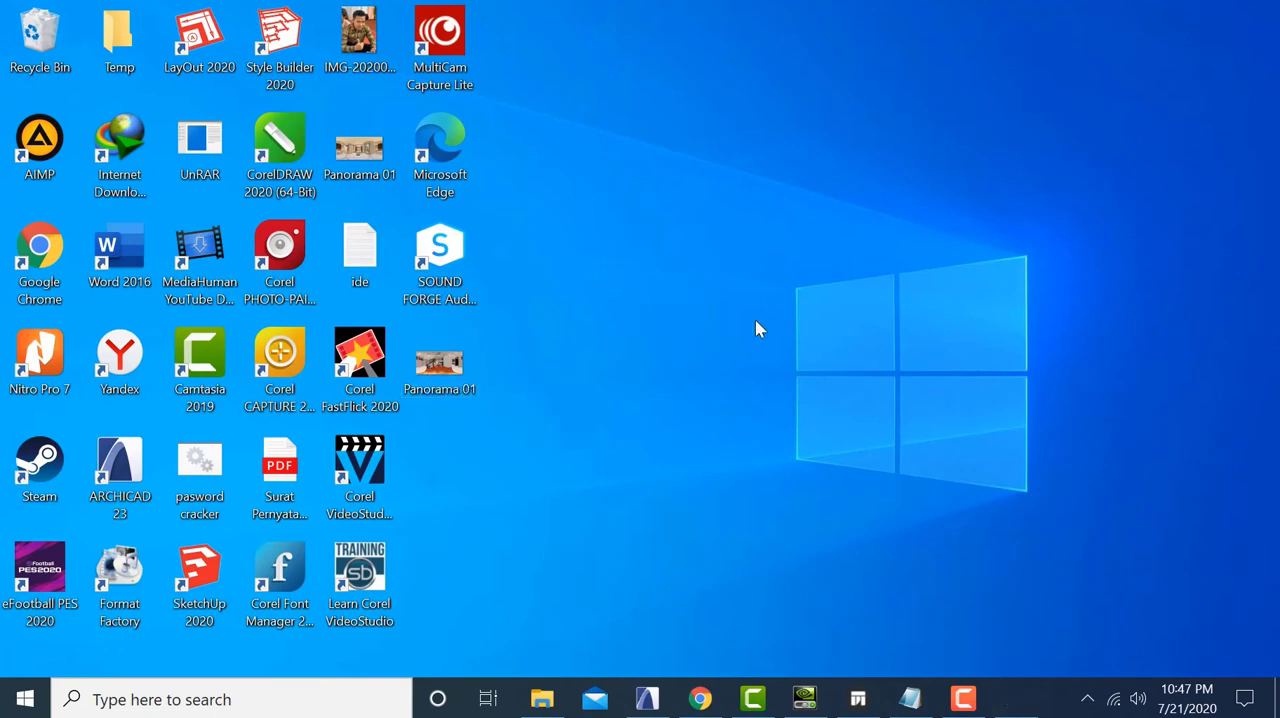
{"action": "double_click", "coordinate": [359, 145]}
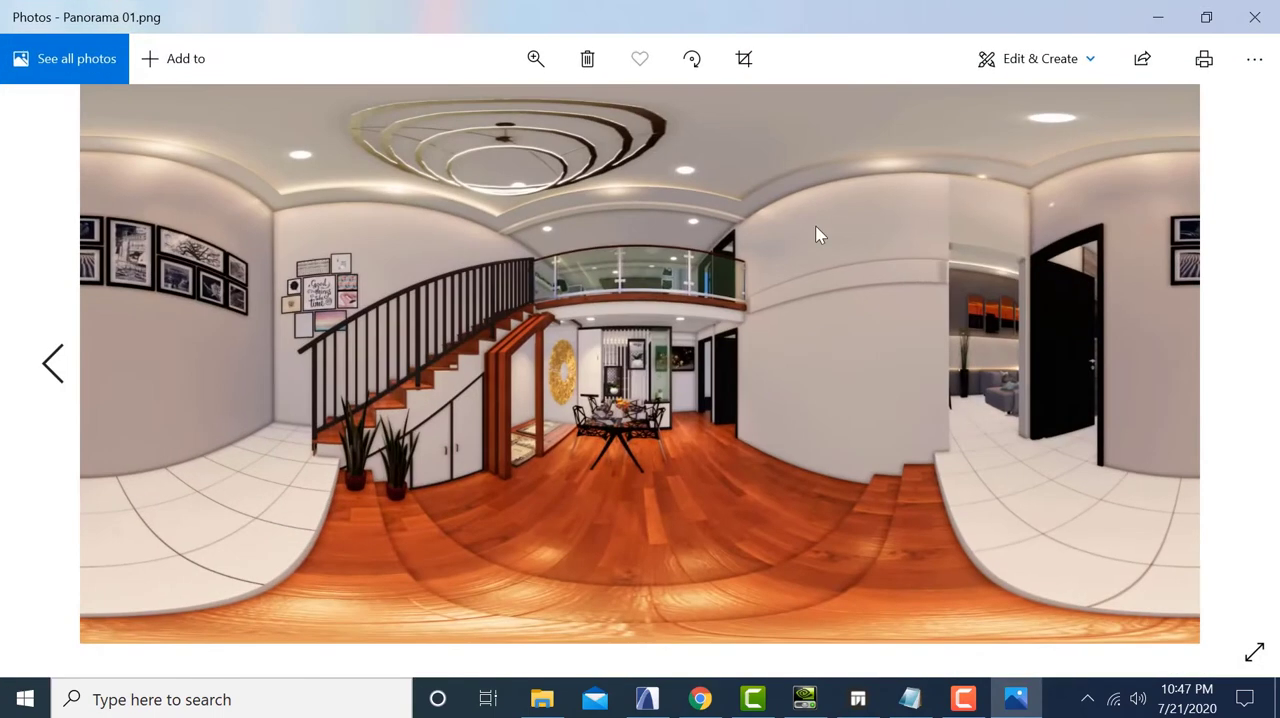
{"action": "mouse_move", "coordinate": [835, 306]}
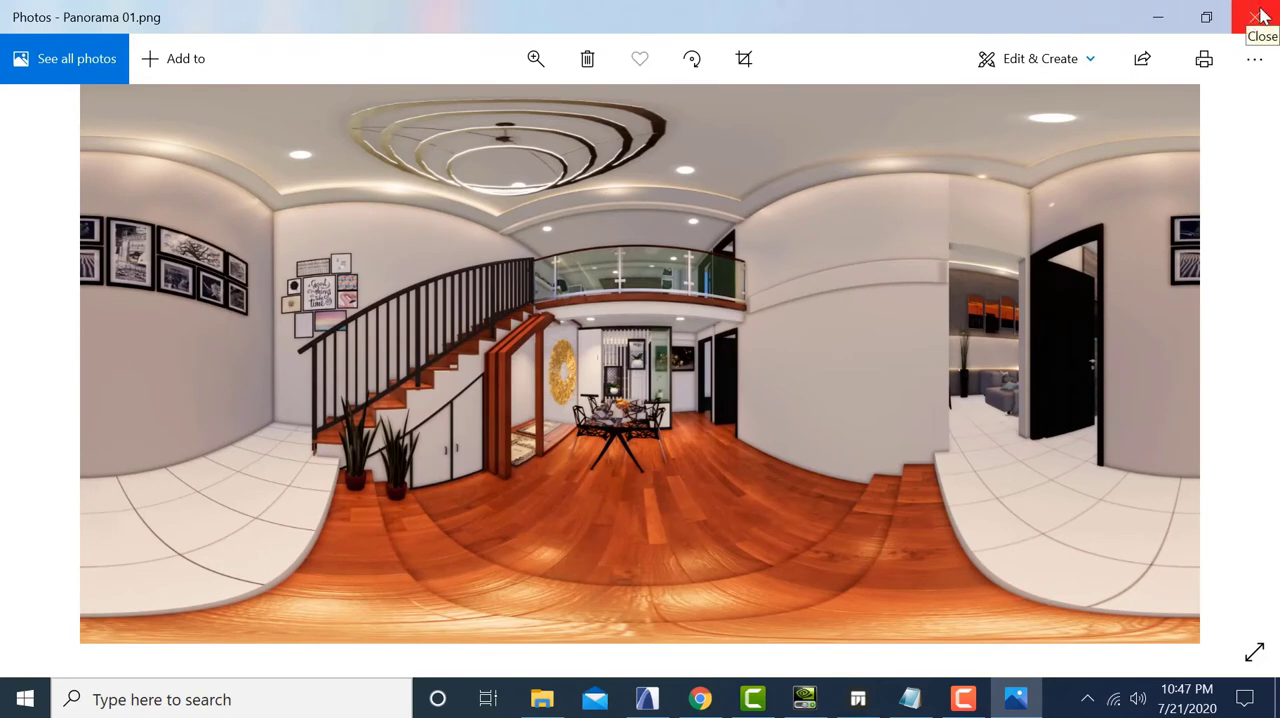
{"action": "left_click", "coordinate": [1261, 17]}
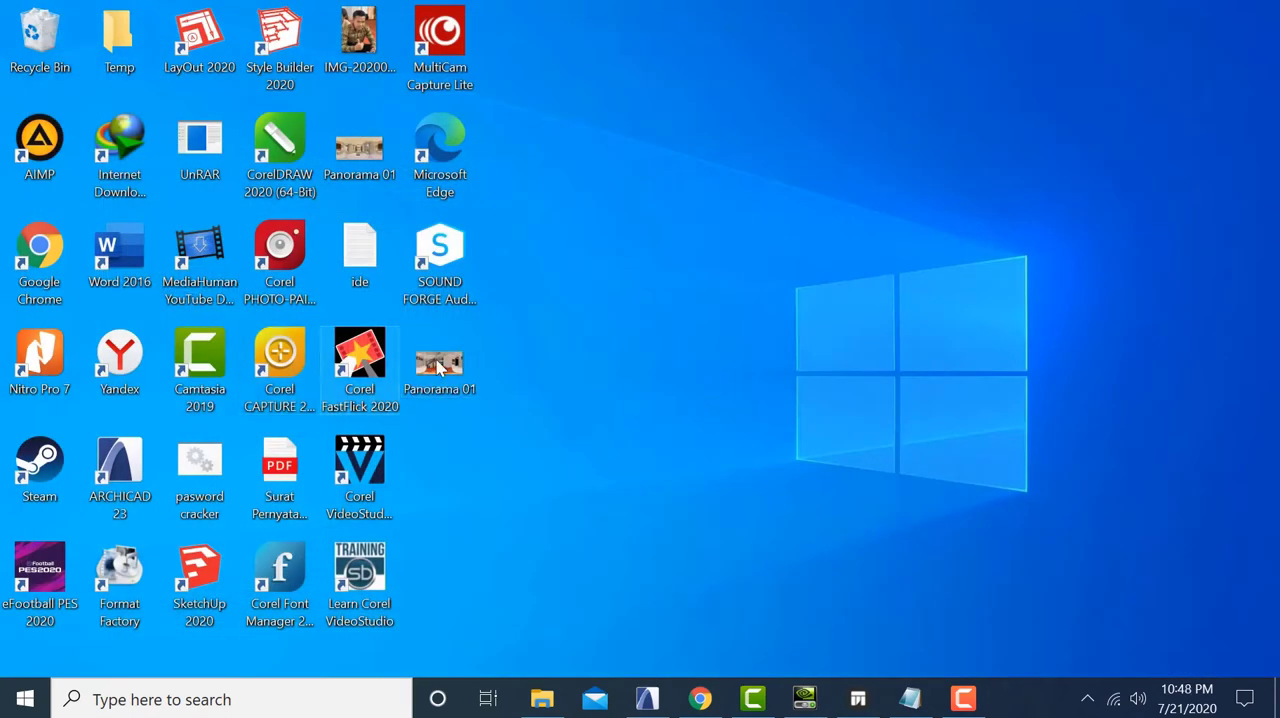
Step: Bring up the Open with app list for the Panorama 01 image
{"action": "right_click", "coordinate": [440, 360]}
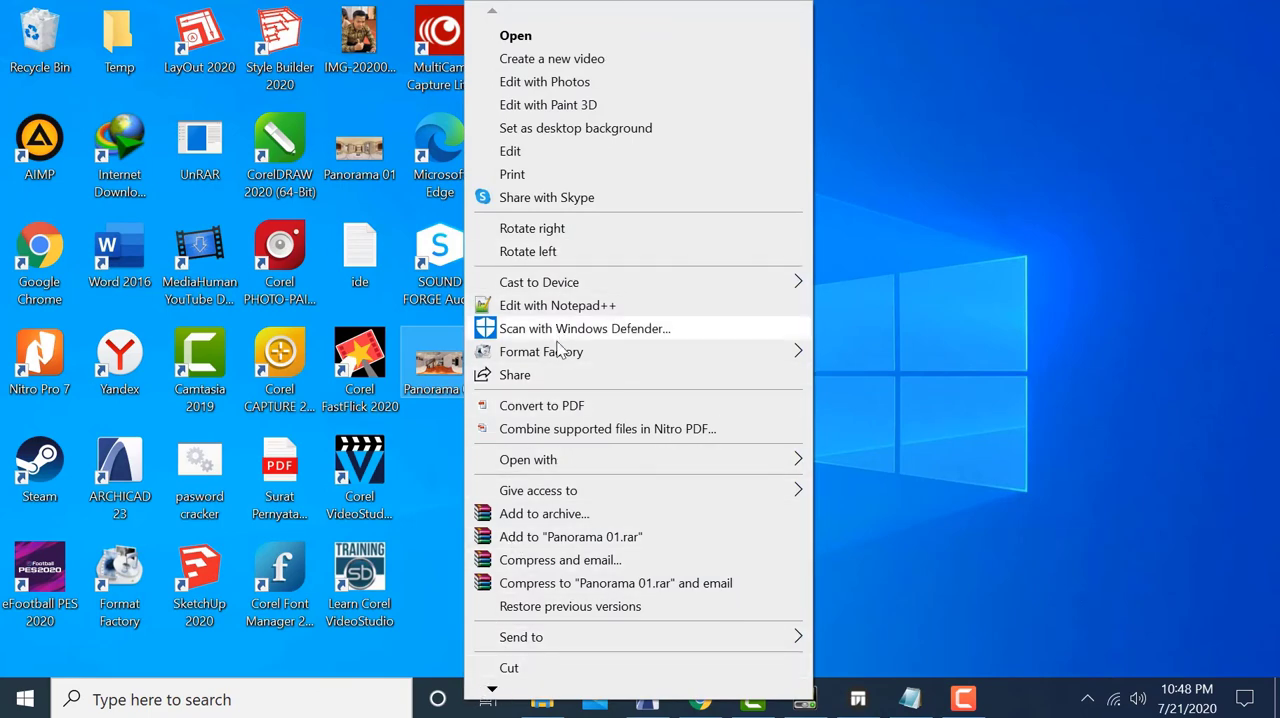
{"action": "mouse_move", "coordinate": [922, 456]}
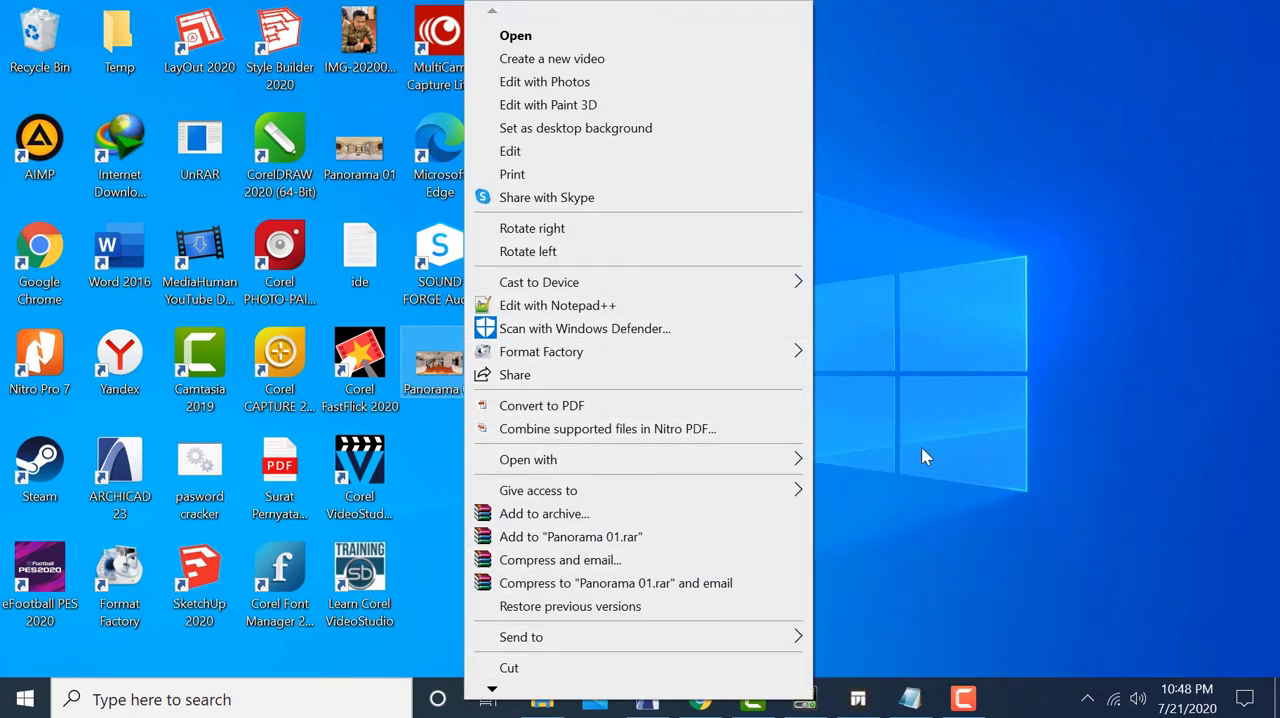
{"action": "left_click", "coordinate": [528, 459]}
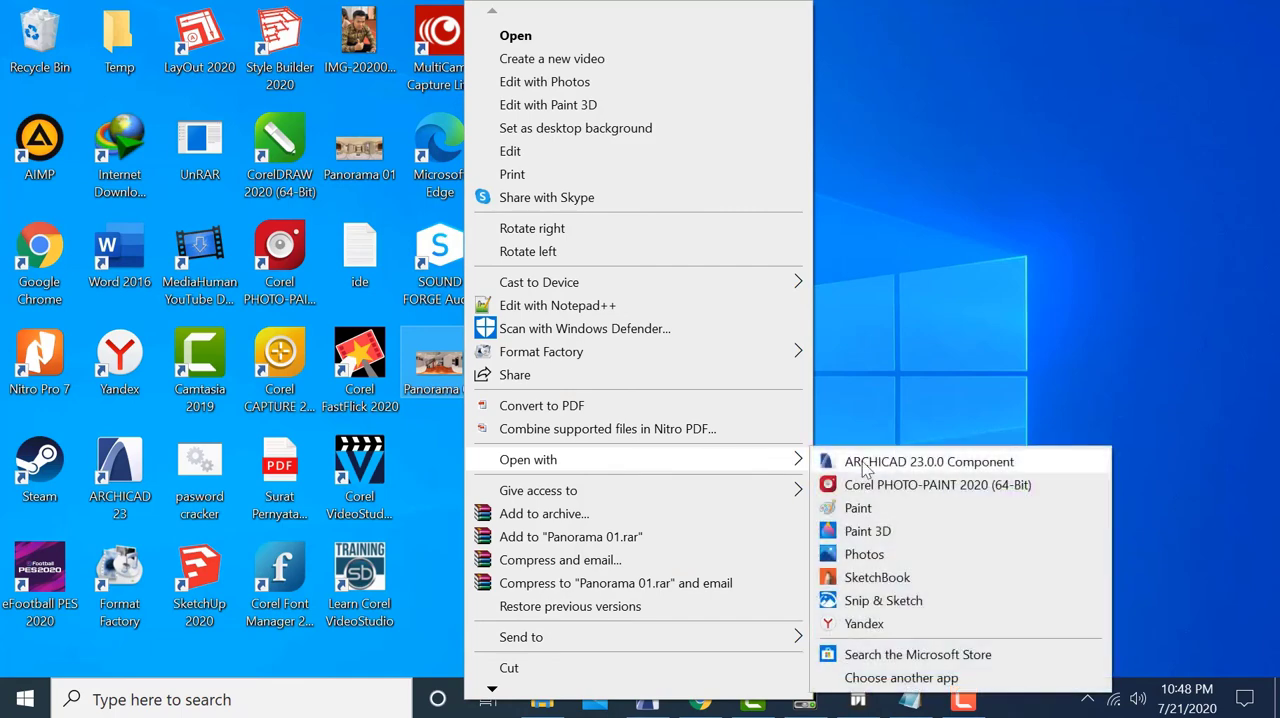
{"action": "mouse_move", "coordinate": [857, 508]}
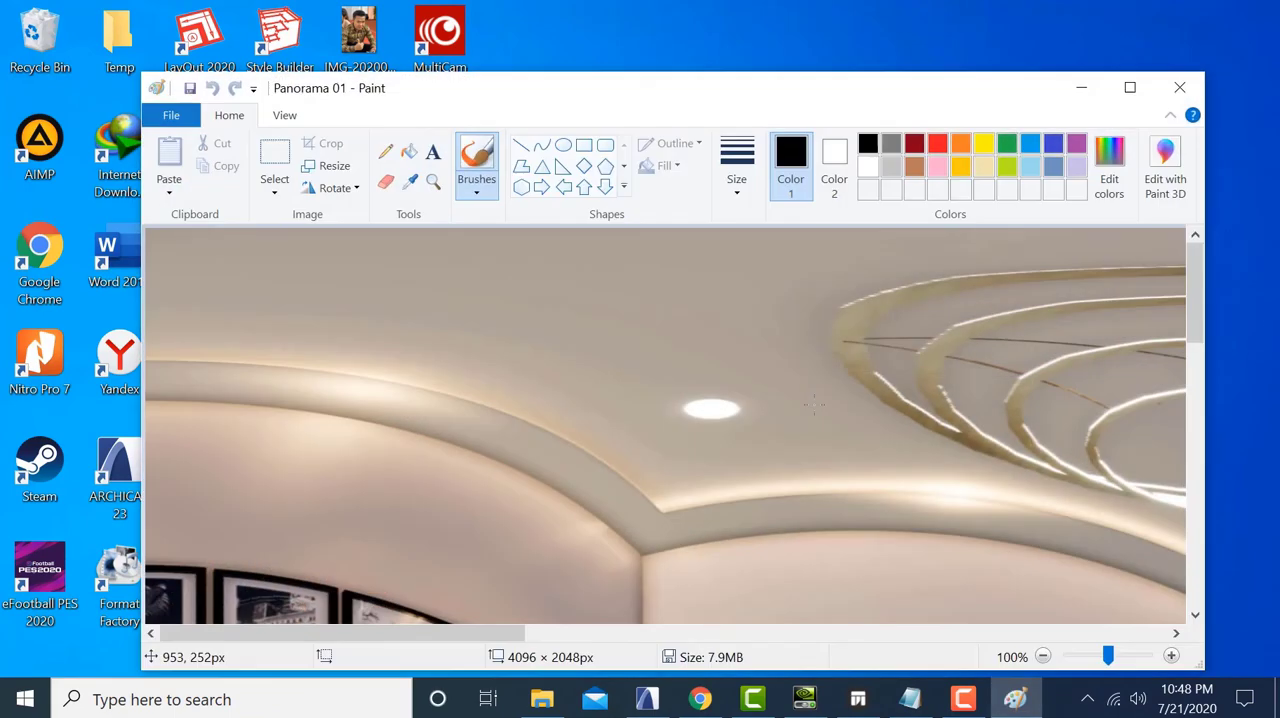
{"action": "mouse_move", "coordinate": [240, 180]}
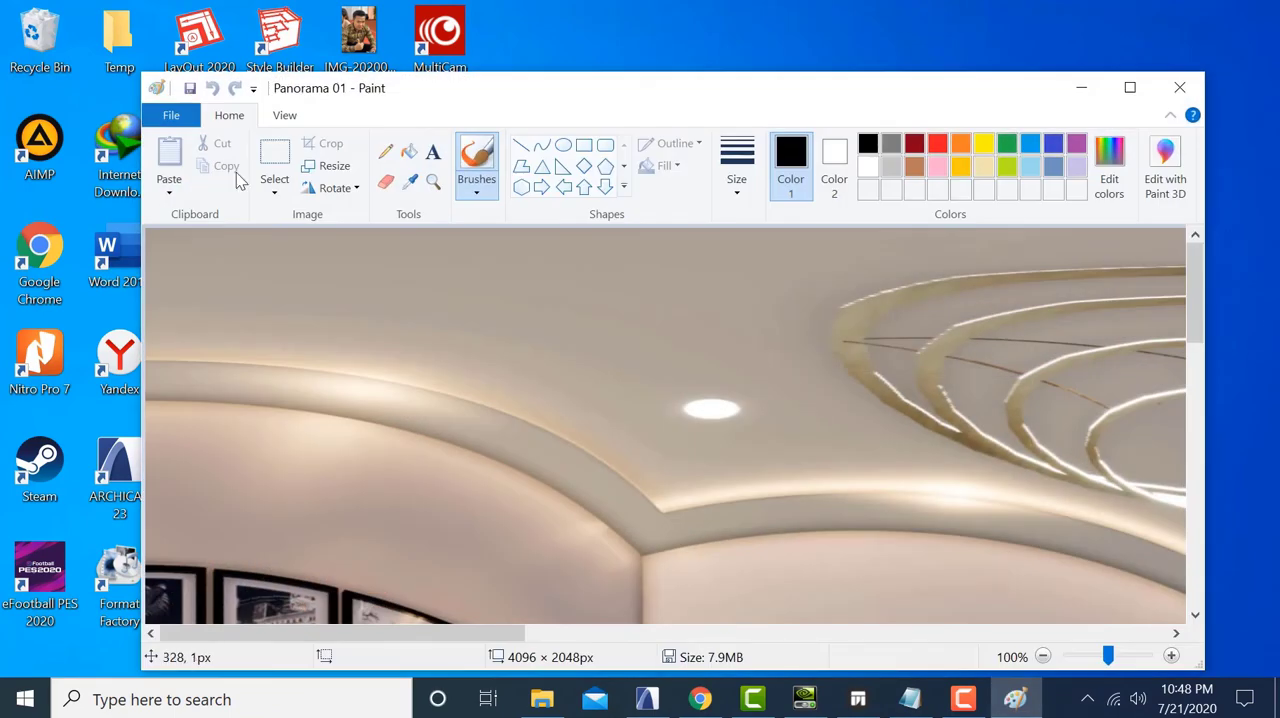
Step: Save the panorama as JPEG 'buat upload di facebook', accepting the transparency warning
{"action": "left_click", "coordinate": [171, 114]}
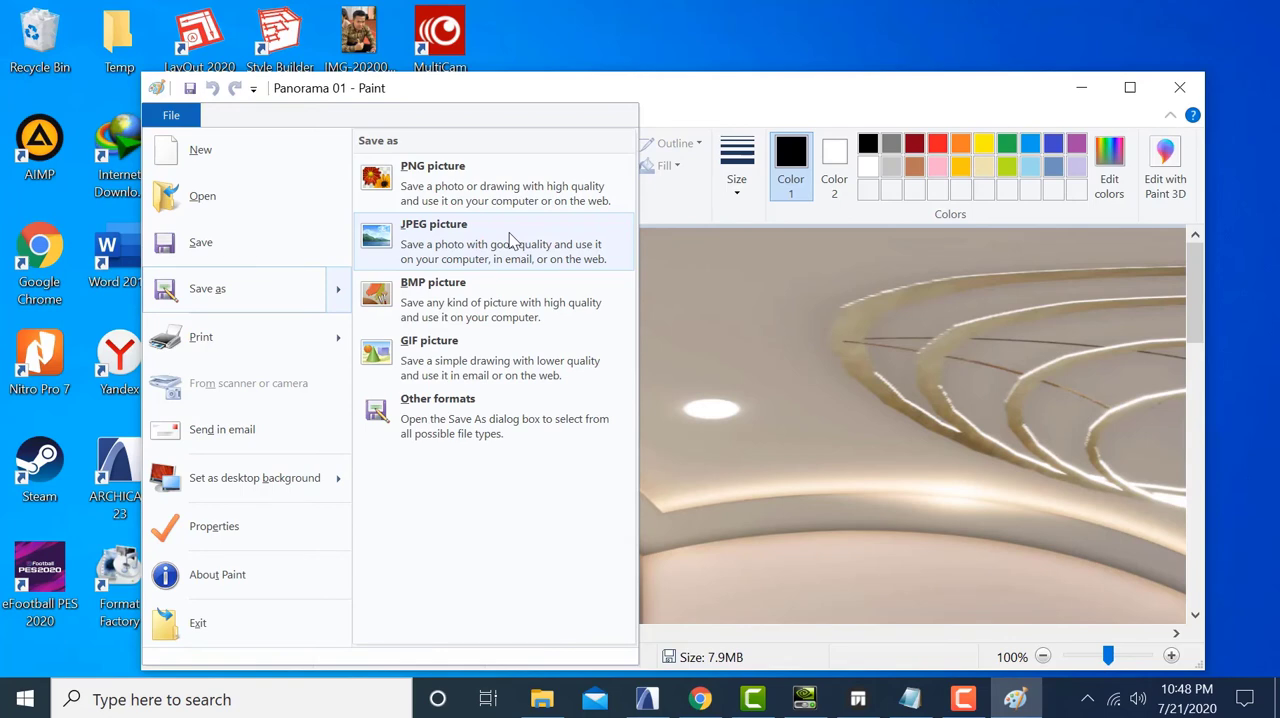
{"action": "left_click", "coordinate": [434, 241]}
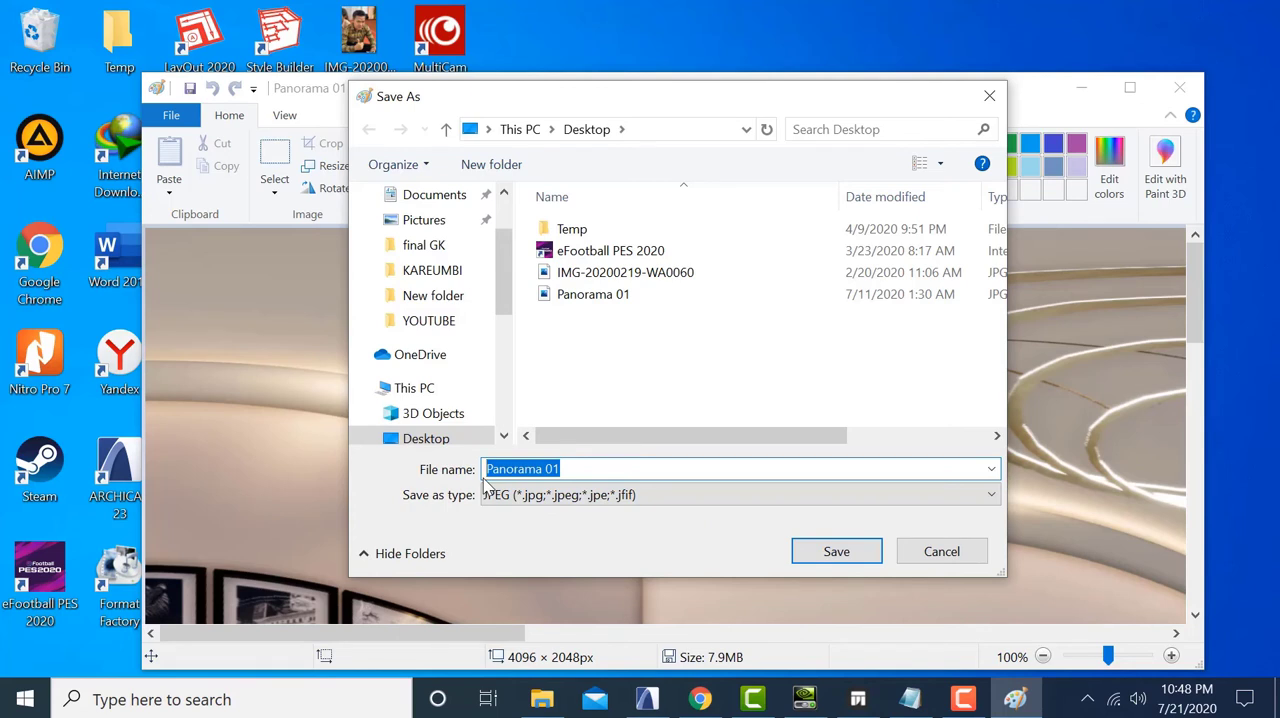
{"action": "type", "text": "buat upload di"}
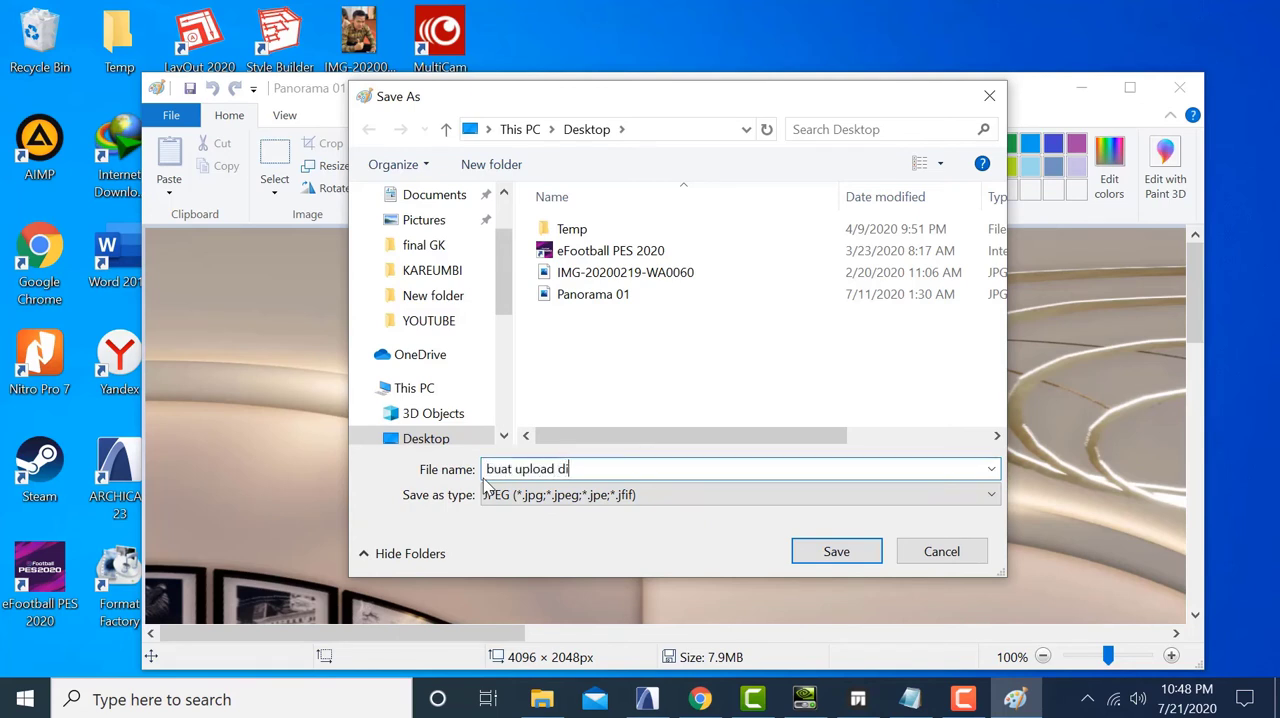
{"action": "type", "text": "faceb"}
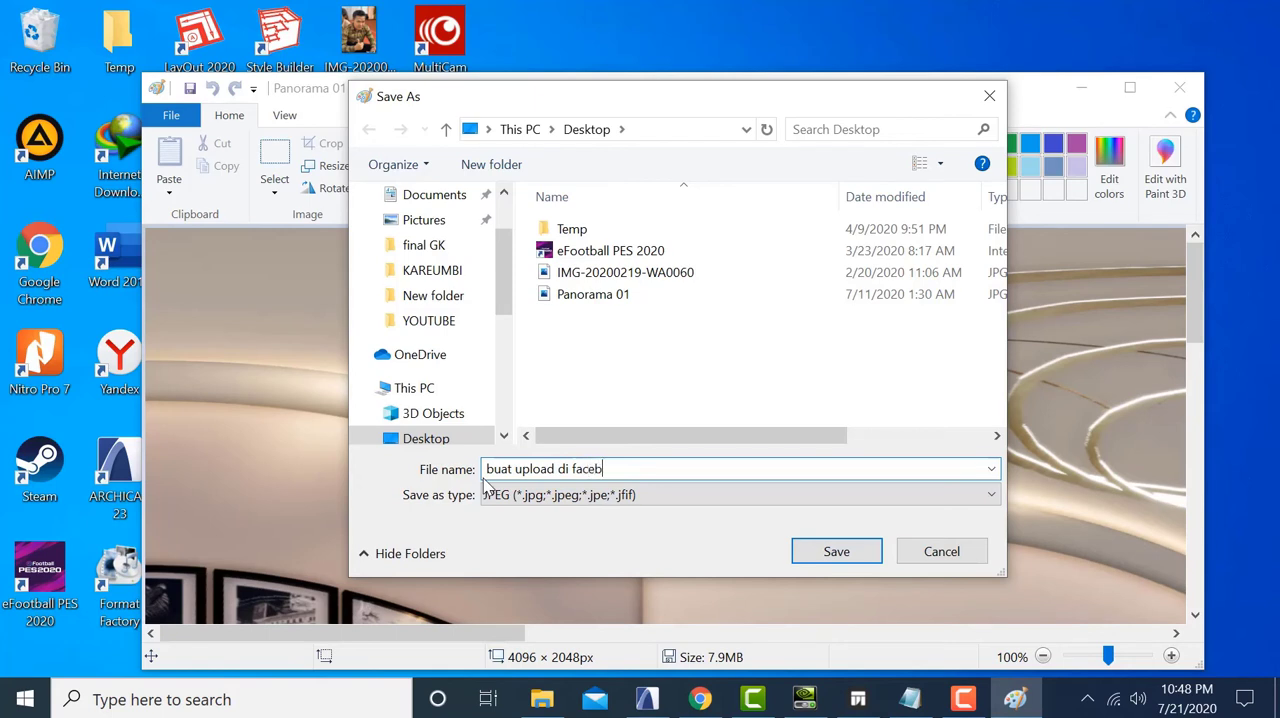
{"action": "type", "text": "ook"}
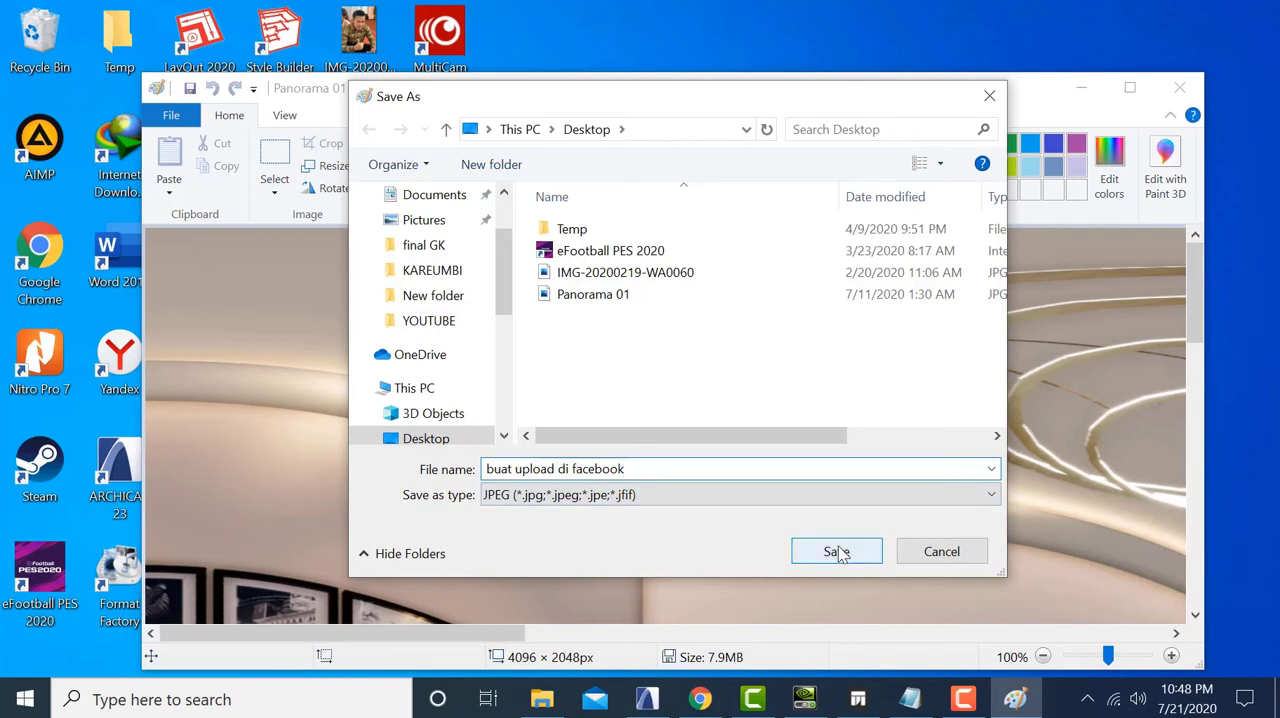
{"action": "left_click", "coordinate": [836, 551]}
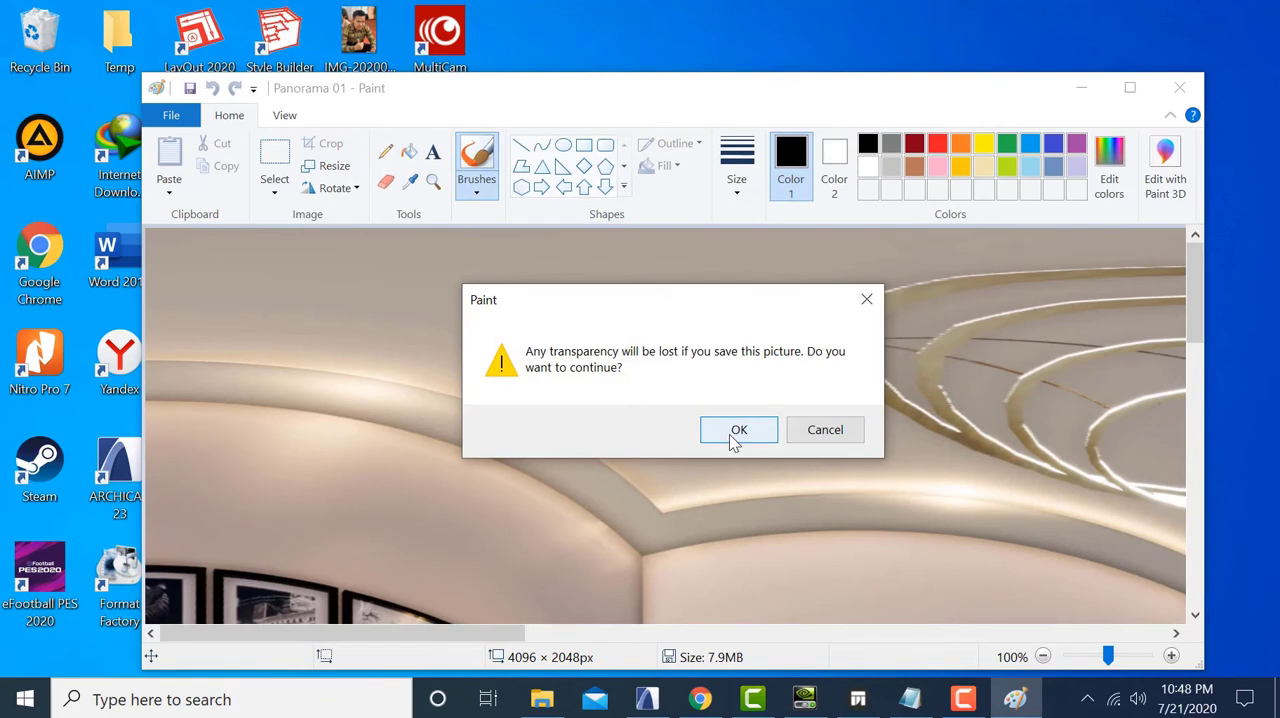
{"action": "left_click", "coordinate": [738, 429]}
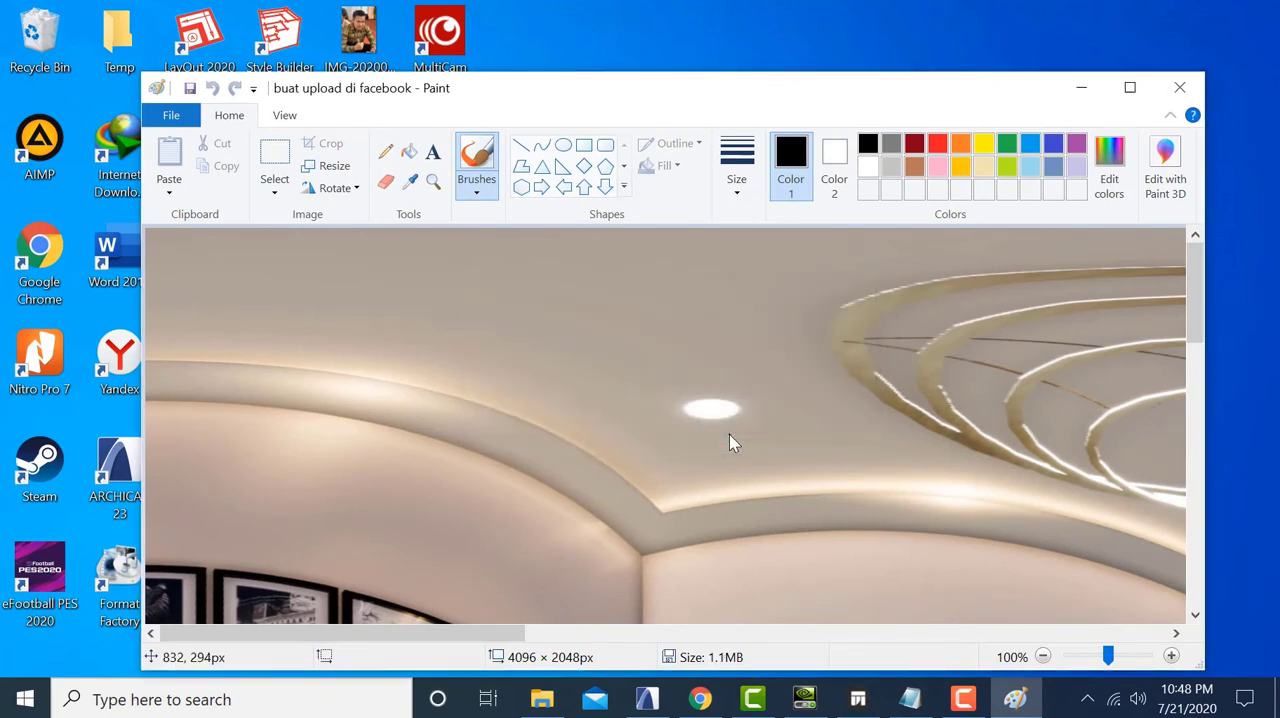
{"action": "mouse_move", "coordinate": [1235, 23]}
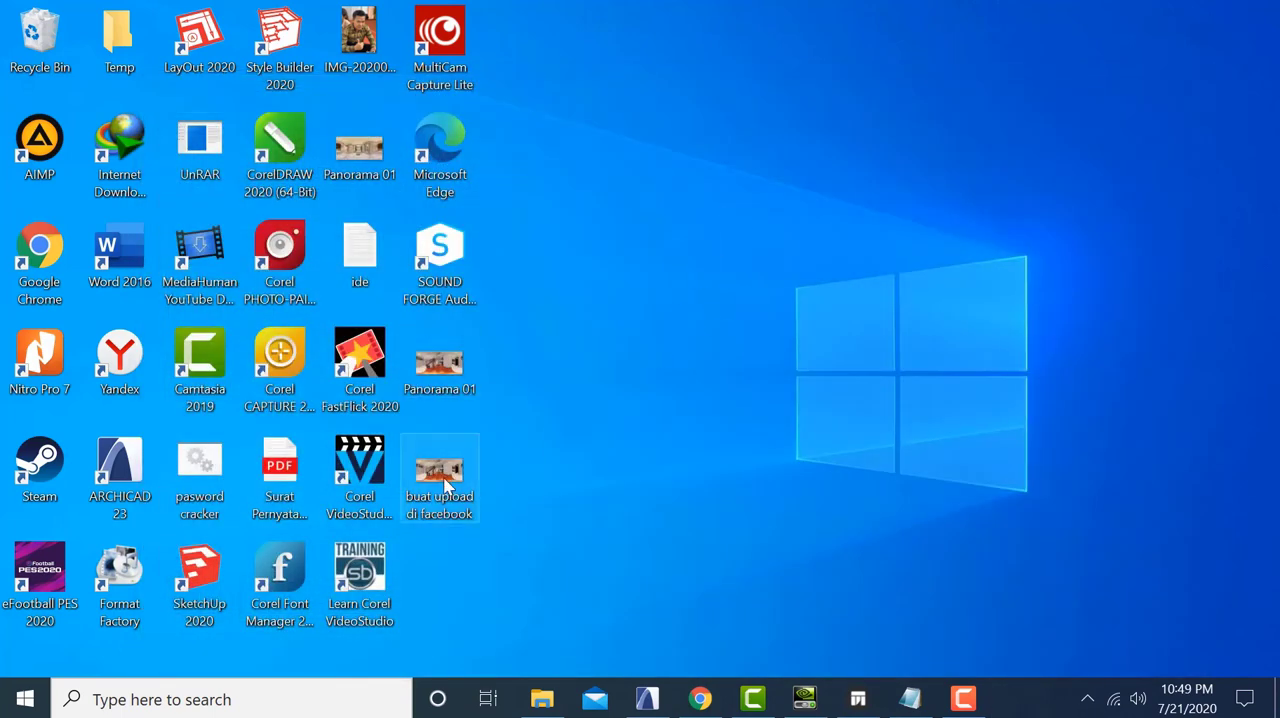
Step: Show the JPEG's Properties Details tab, scrolled down to the Camera fields
{"action": "right_click", "coordinate": [439, 475]}
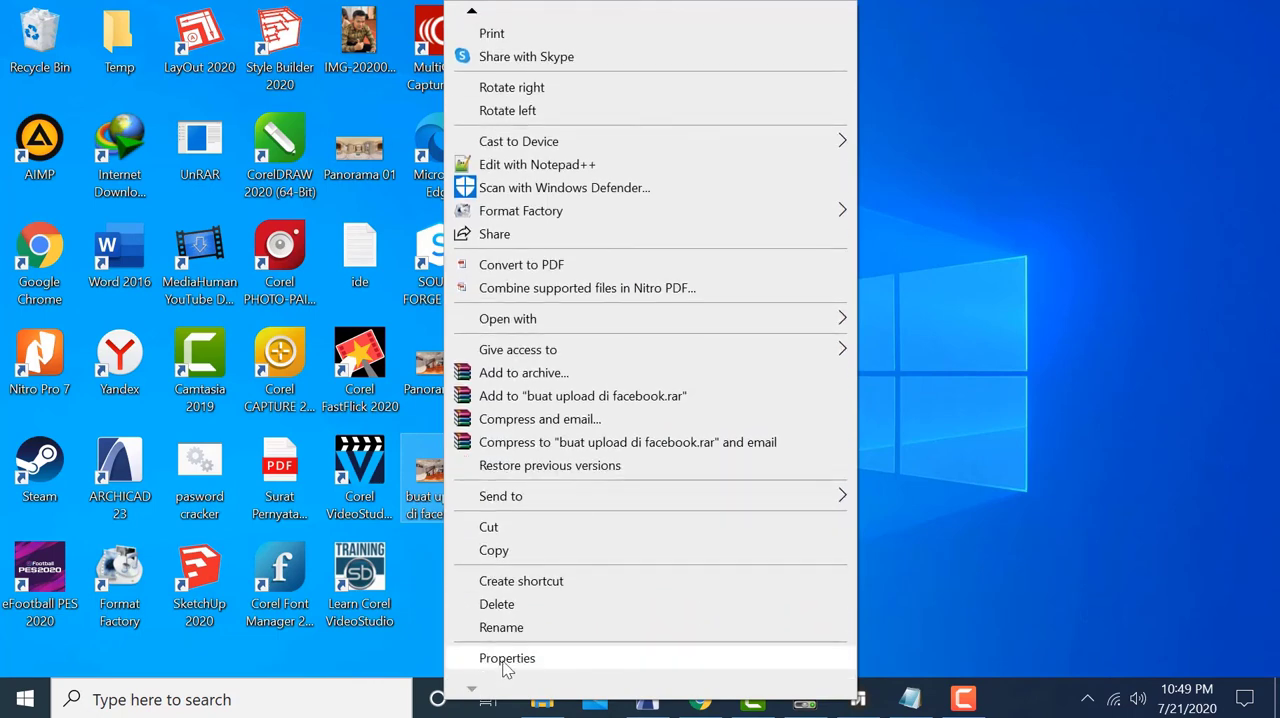
{"action": "left_click", "coordinate": [507, 658]}
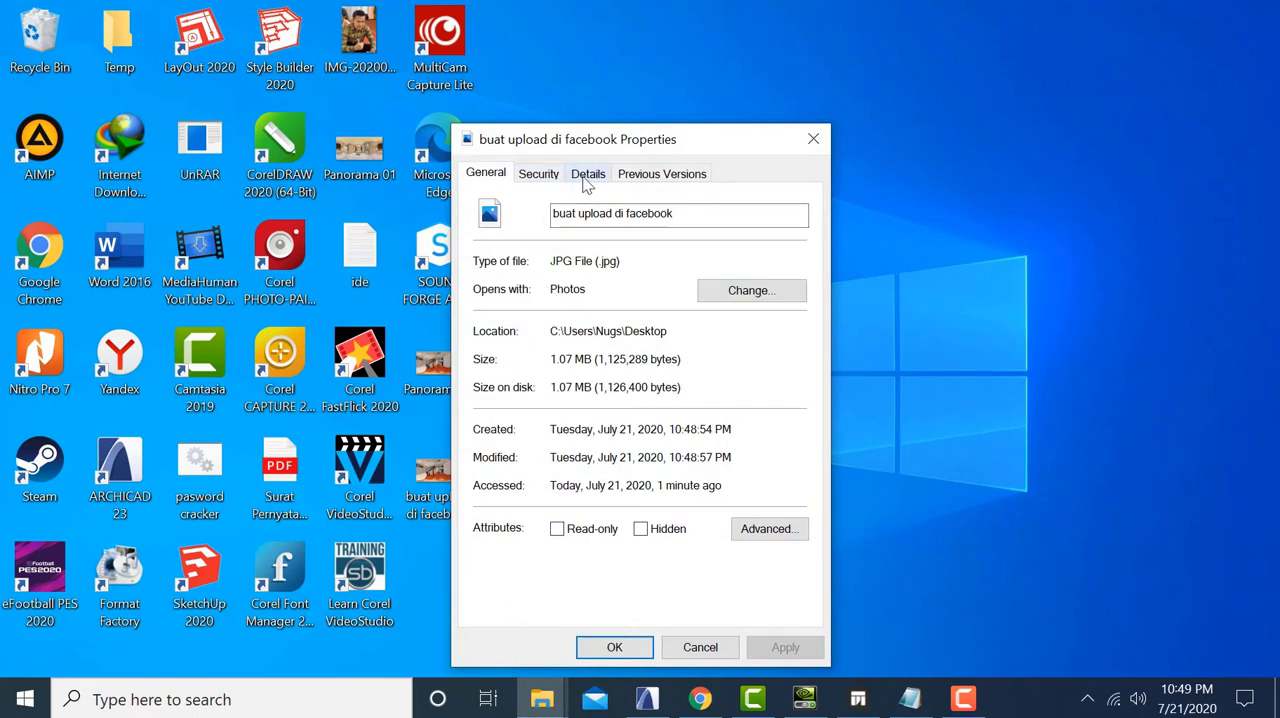
{"action": "left_click", "coordinate": [588, 173]}
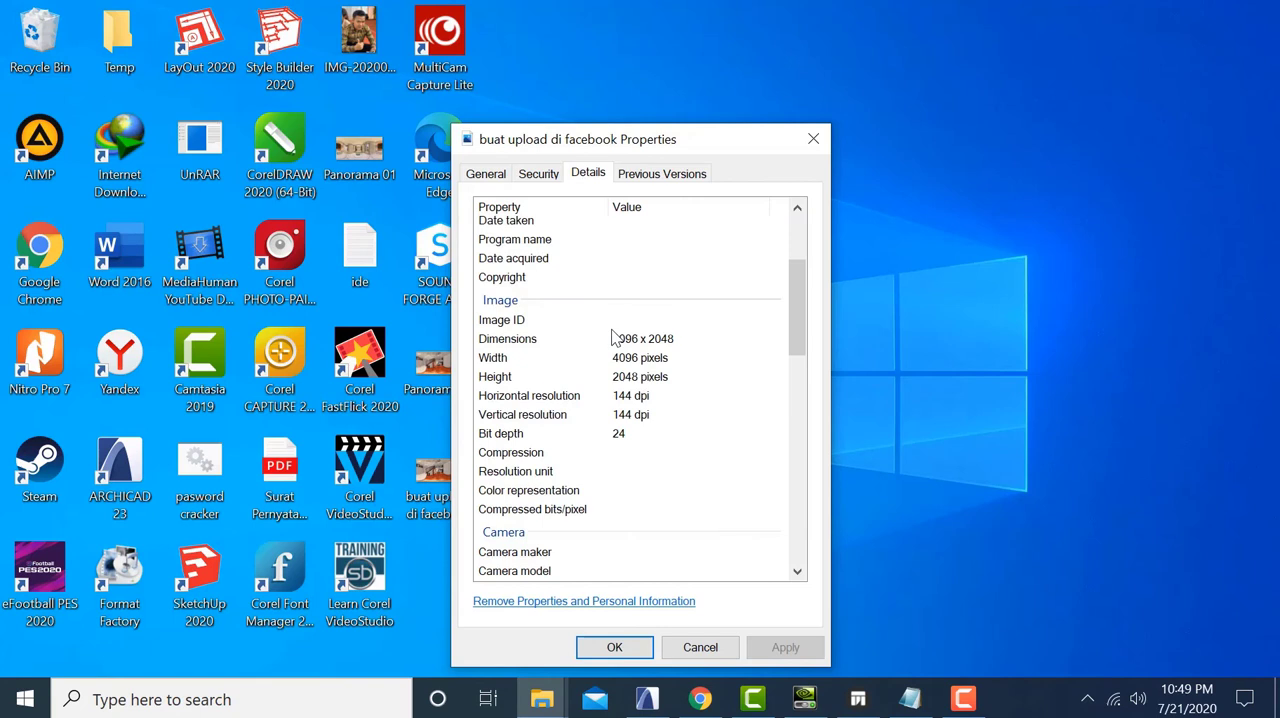
{"action": "scroll", "scroll_direction": "down", "scroll_amount": 3}
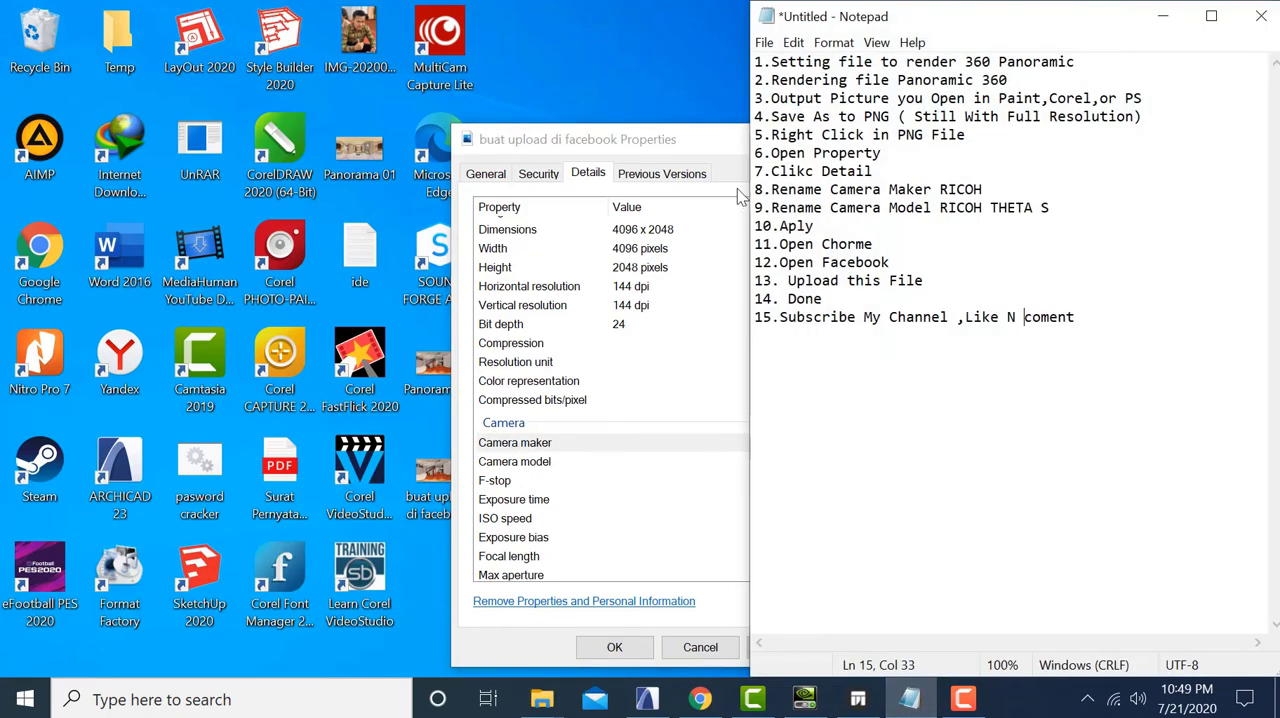
Step: Set Camera maker to RICOH and model to RICOH THETA S, then apply and close
{"action": "double_click", "coordinate": [962, 189]}
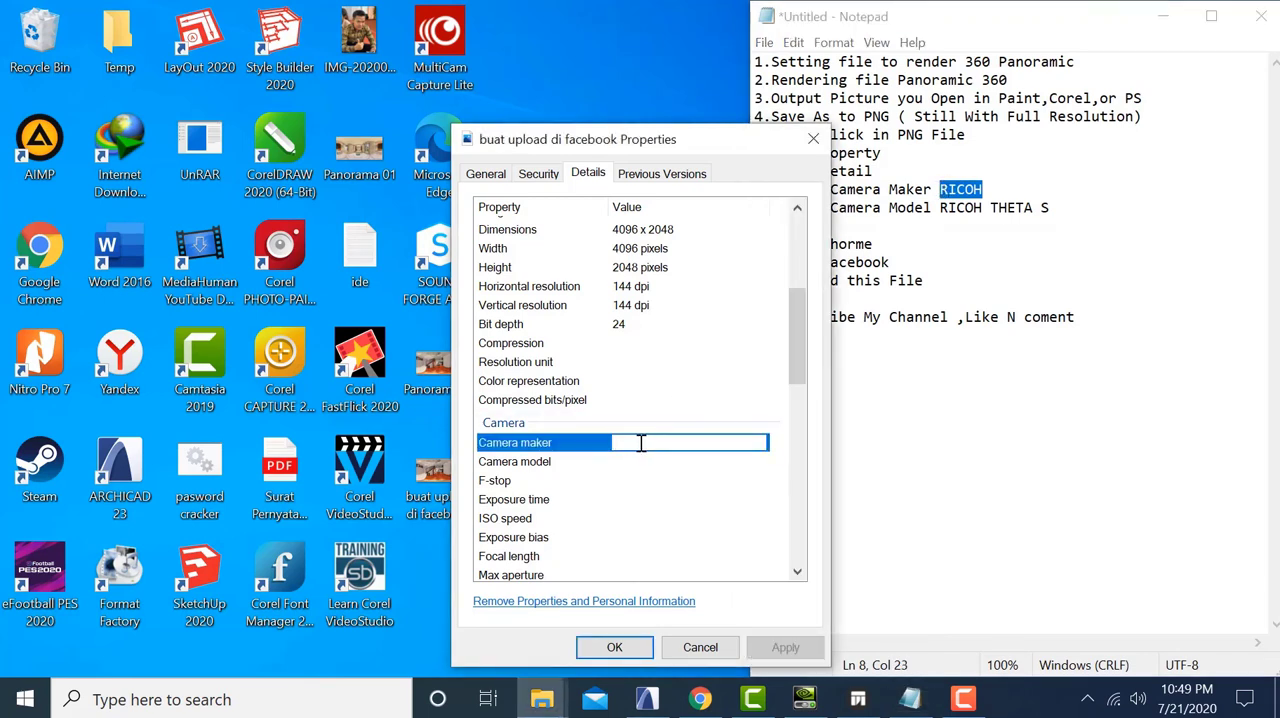
{"action": "type", "text": "RICOH"}
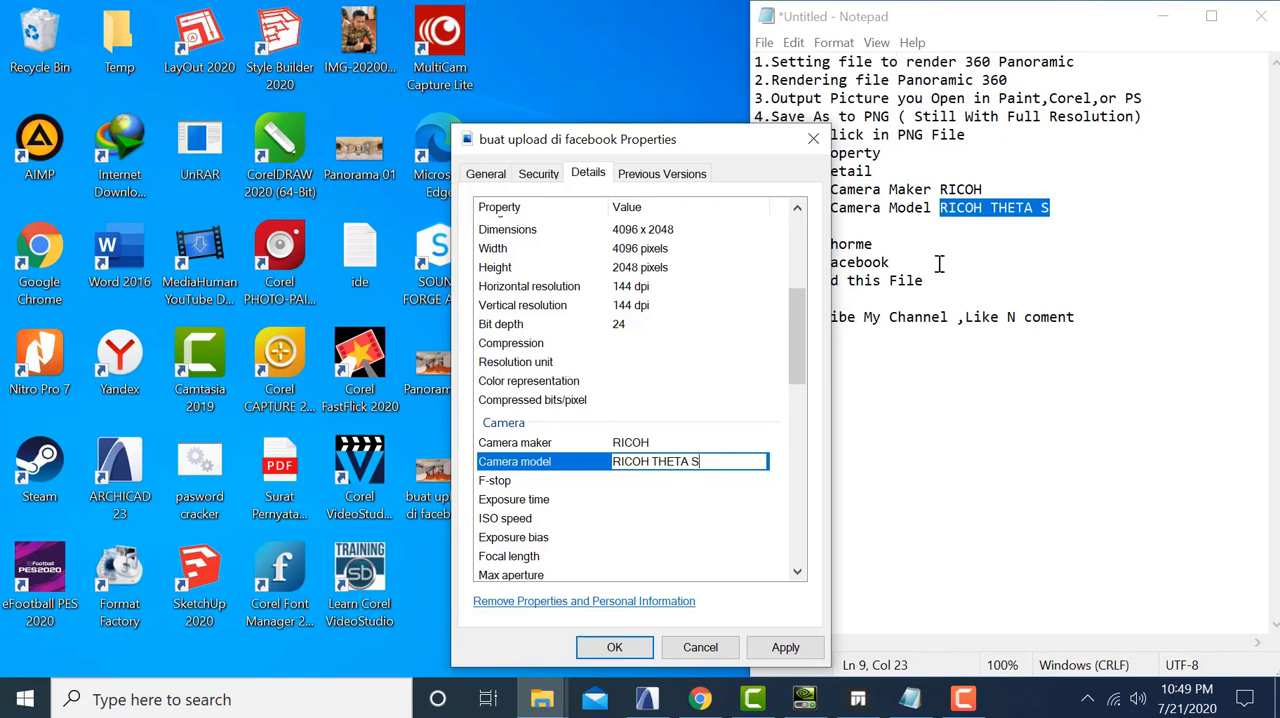
{"action": "left_click", "coordinate": [785, 647]}
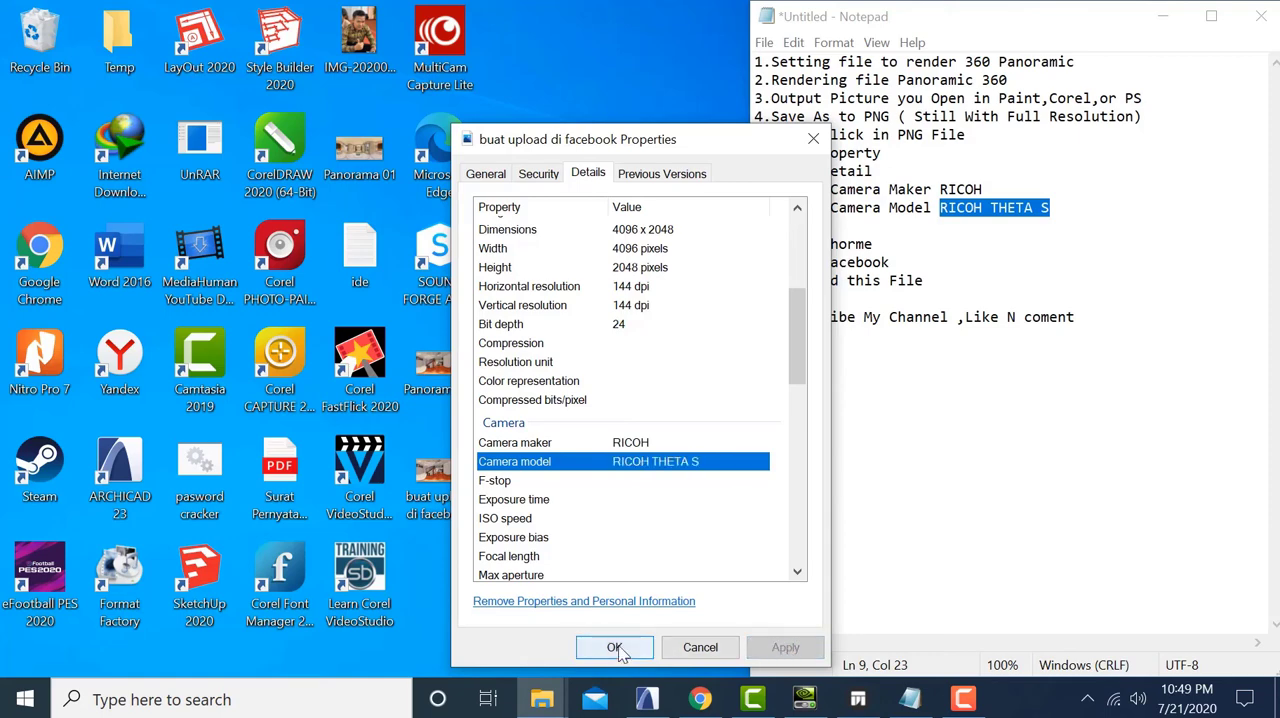
{"action": "left_click", "coordinate": [614, 647]}
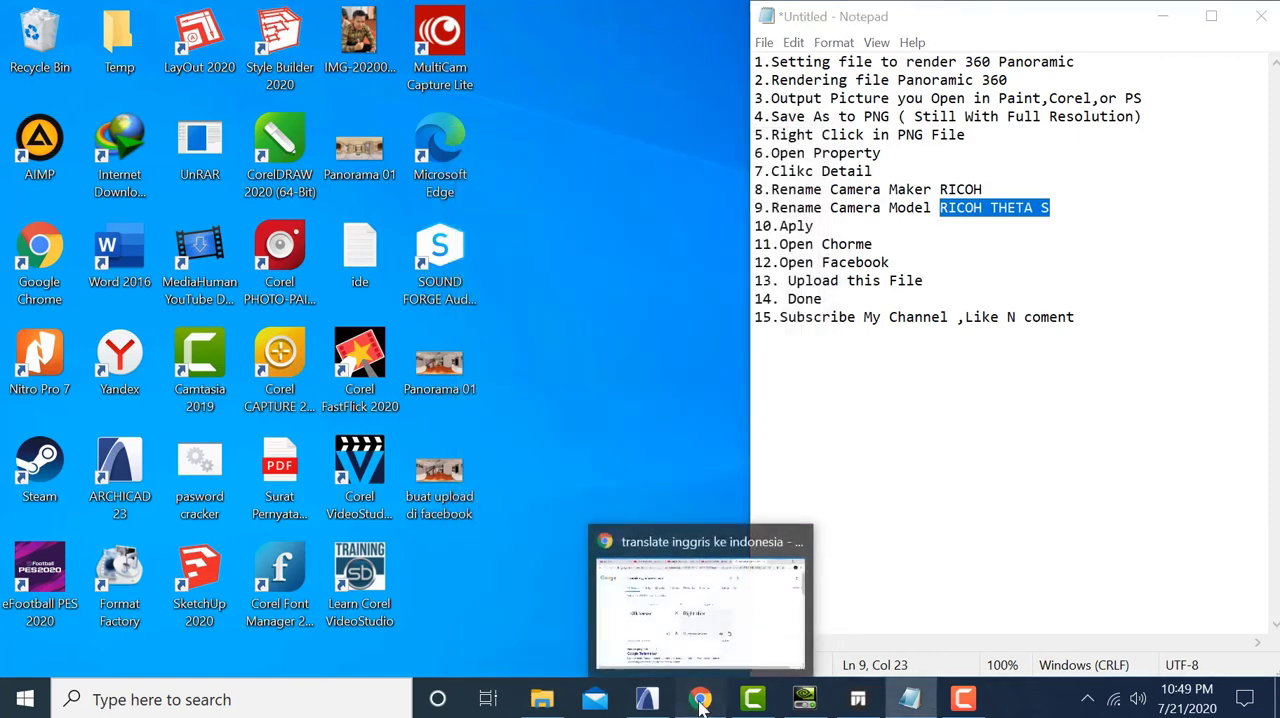
Step: In Chrome, attach 'buat upload di facebook' from the Desktop to a new Facebook photo post
{"action": "left_click", "coordinate": [700, 698]}
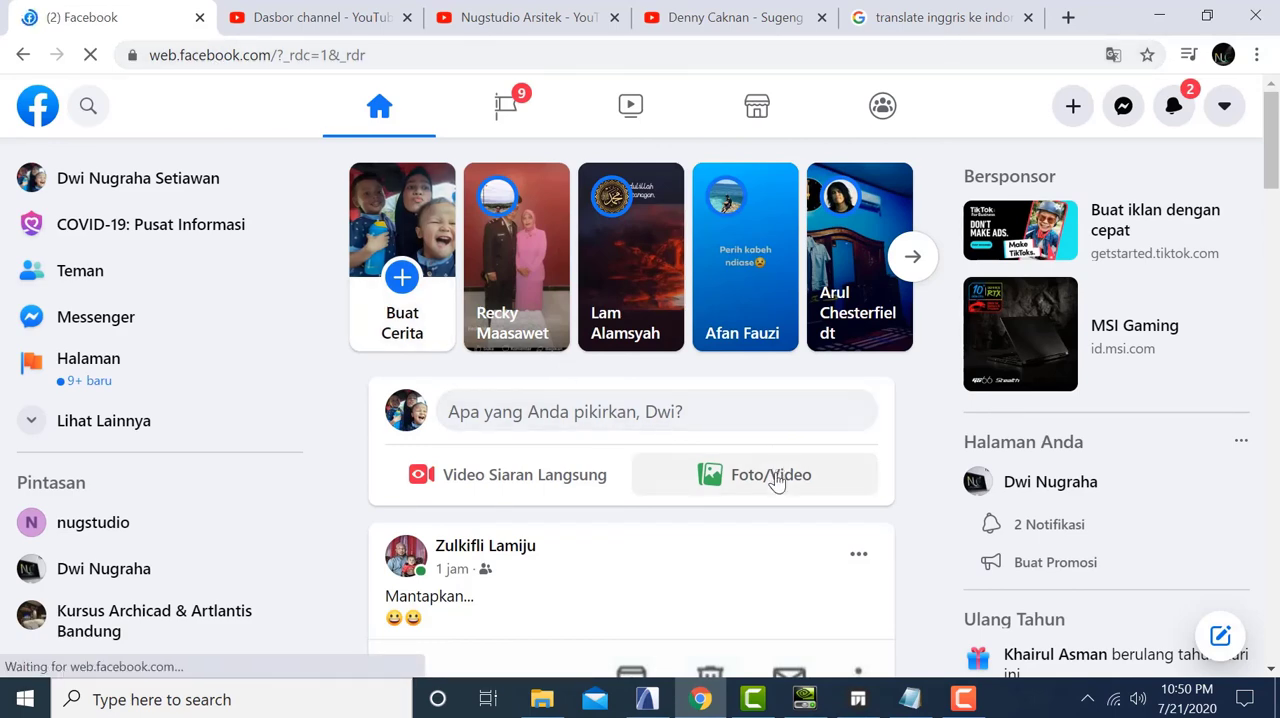
{"action": "left_click", "coordinate": [770, 474]}
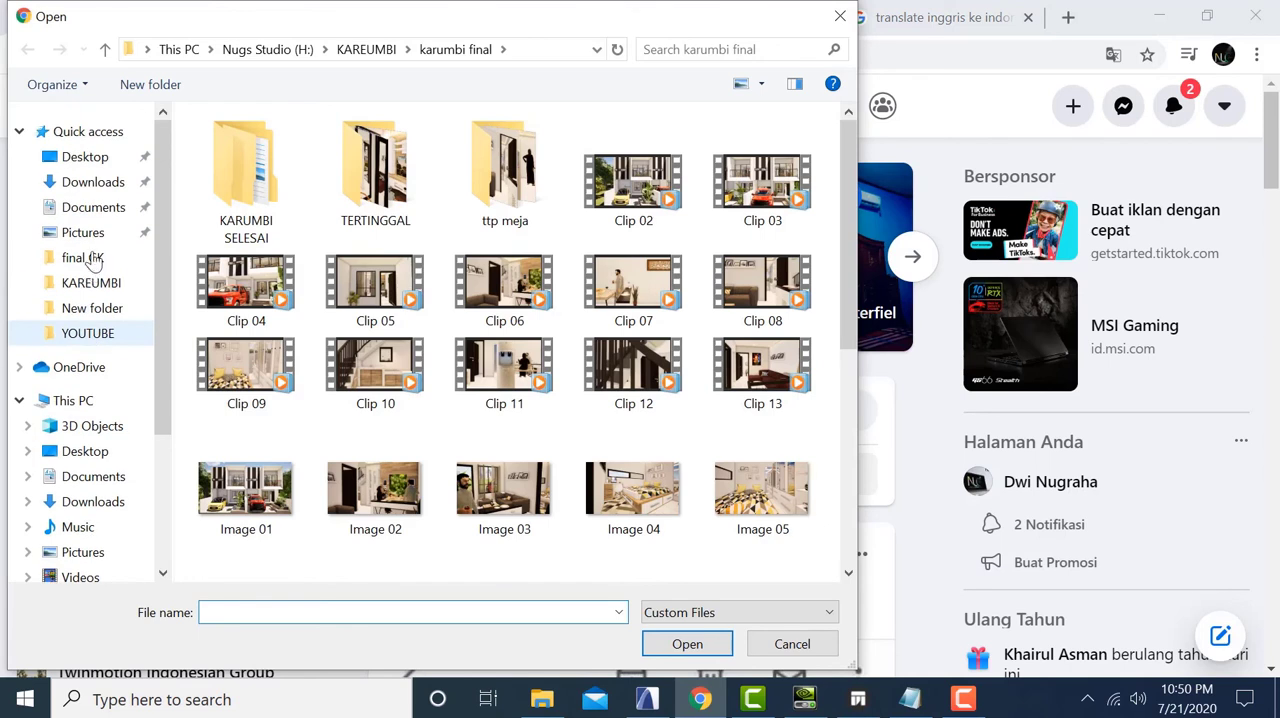
{"action": "left_click", "coordinate": [85, 451]}
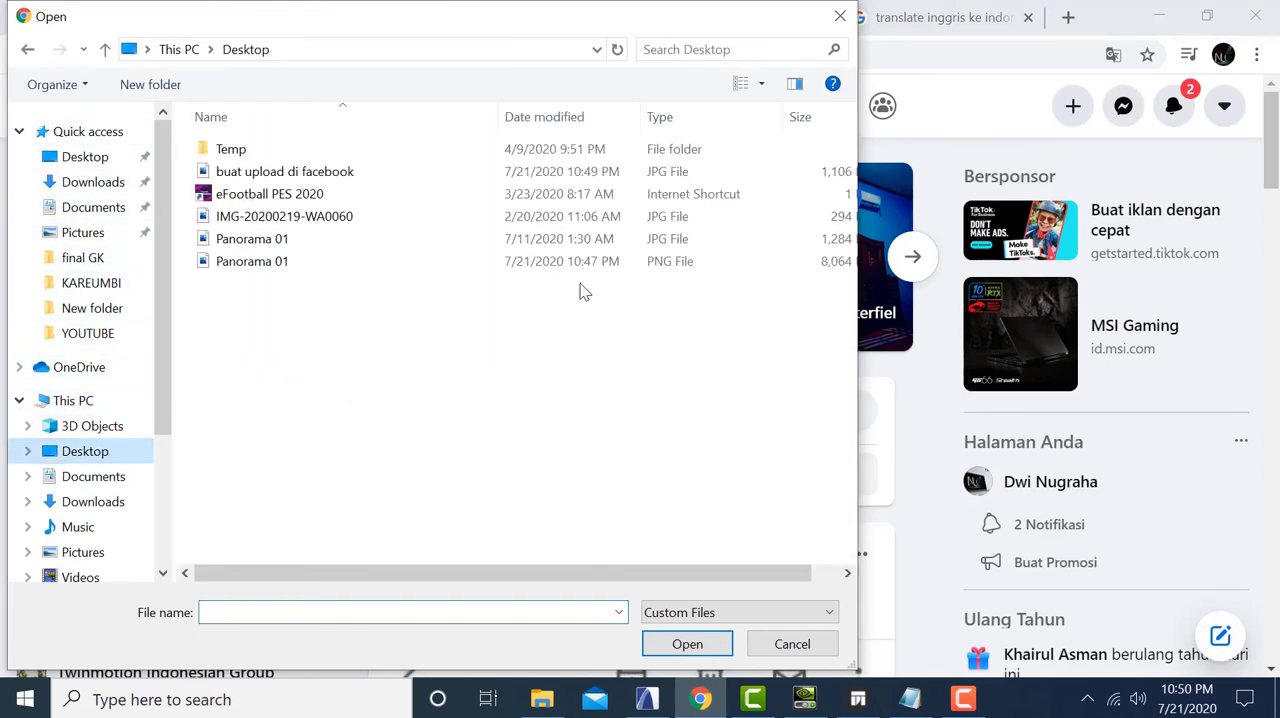
{"action": "left_click", "coordinate": [285, 171]}
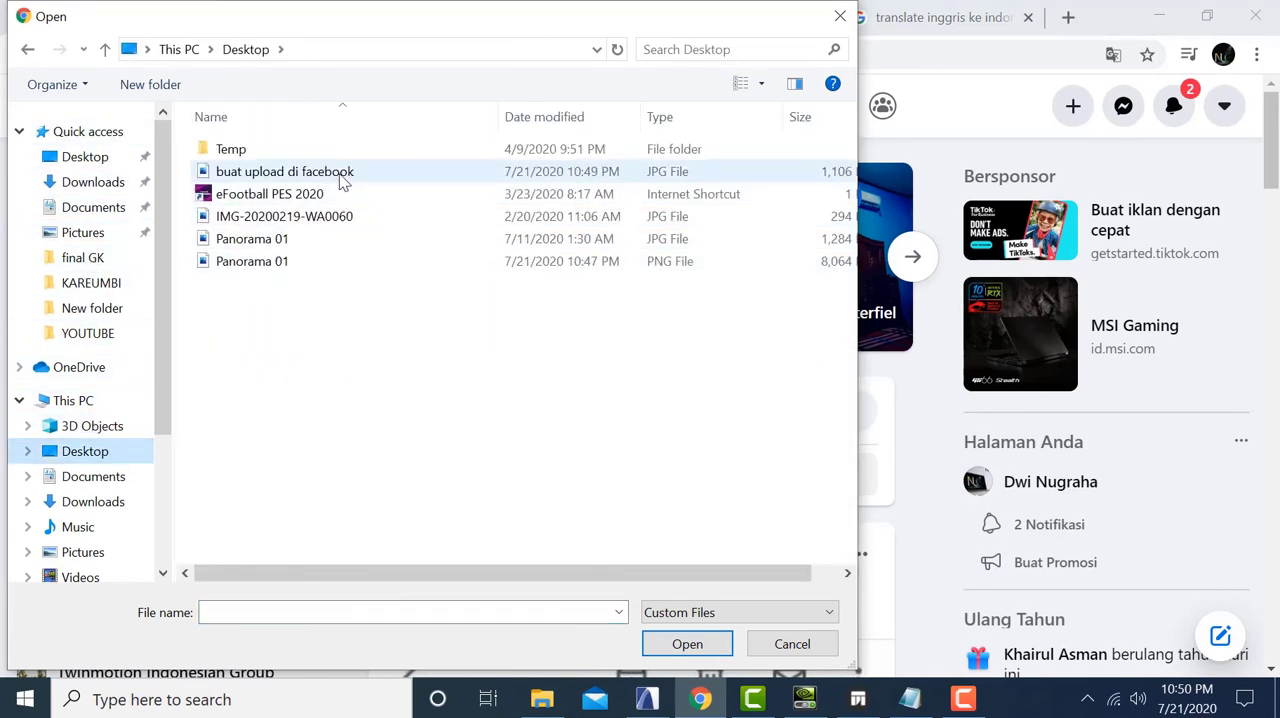
{"action": "left_click", "coordinate": [285, 171]}
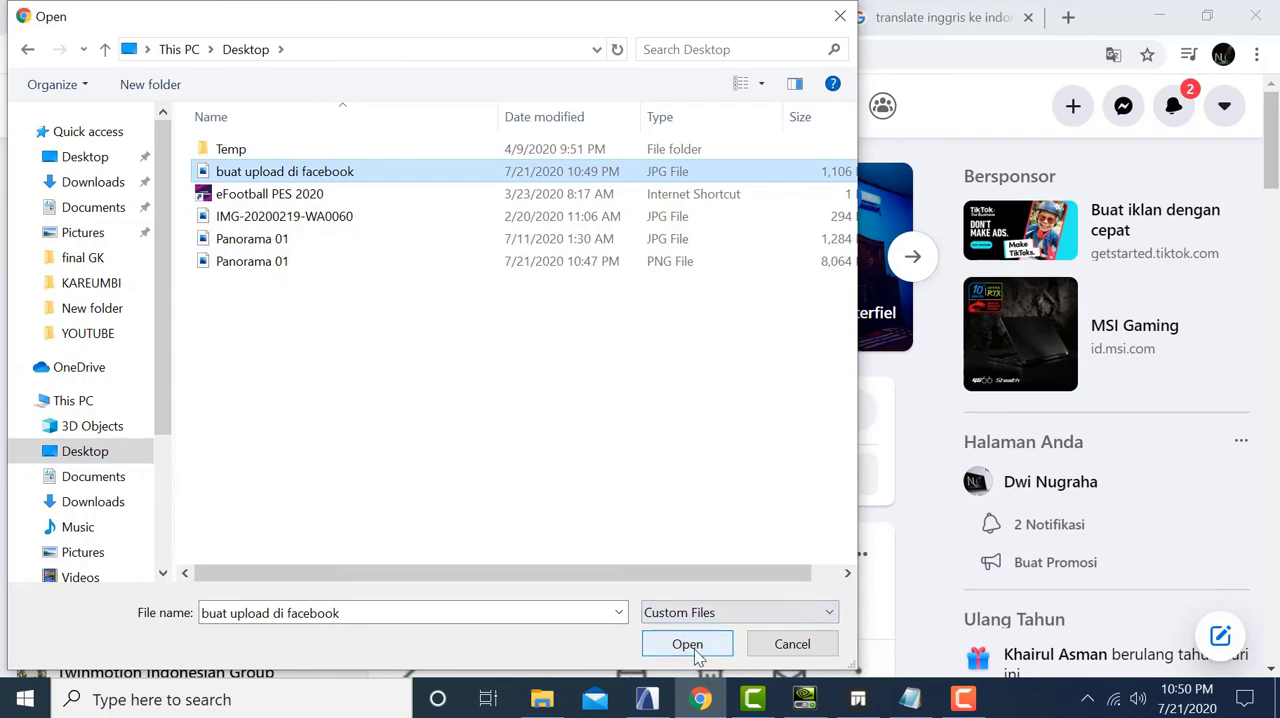
{"action": "left_click", "coordinate": [687, 643]}
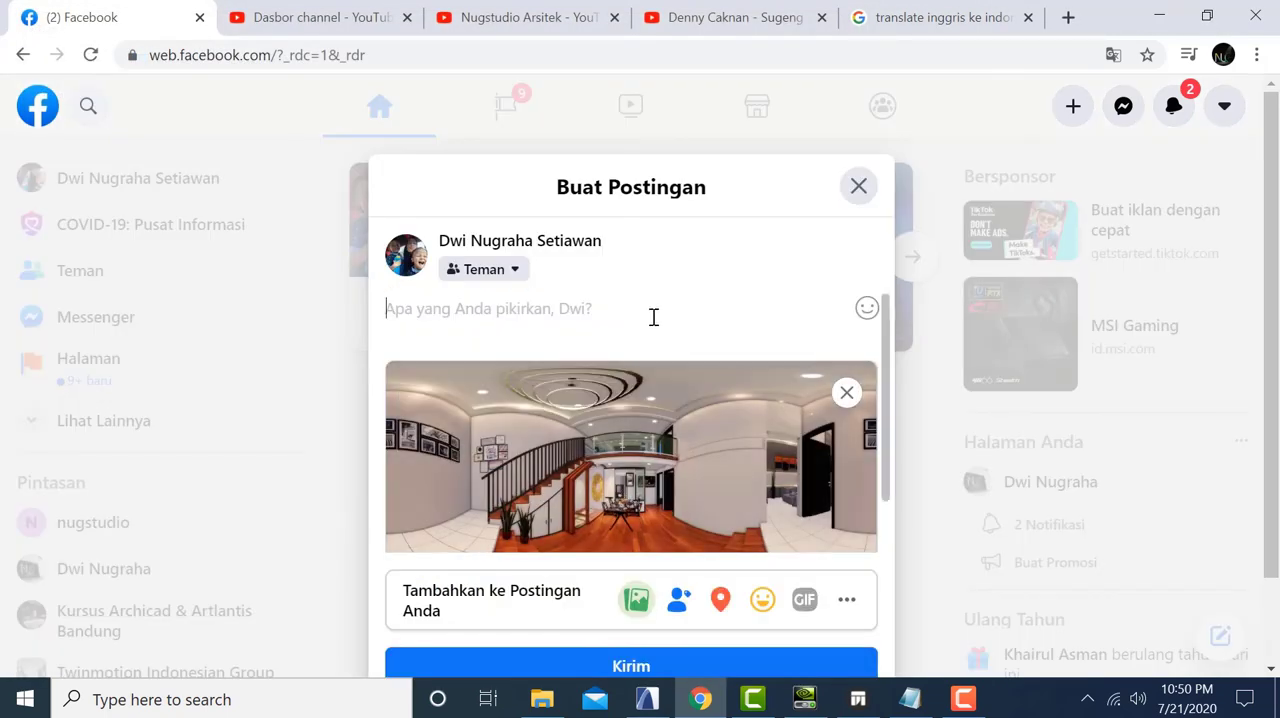
Step: Publish the post with the caption 'tutorial bermanfaat'
{"action": "type", "text": "tut"}
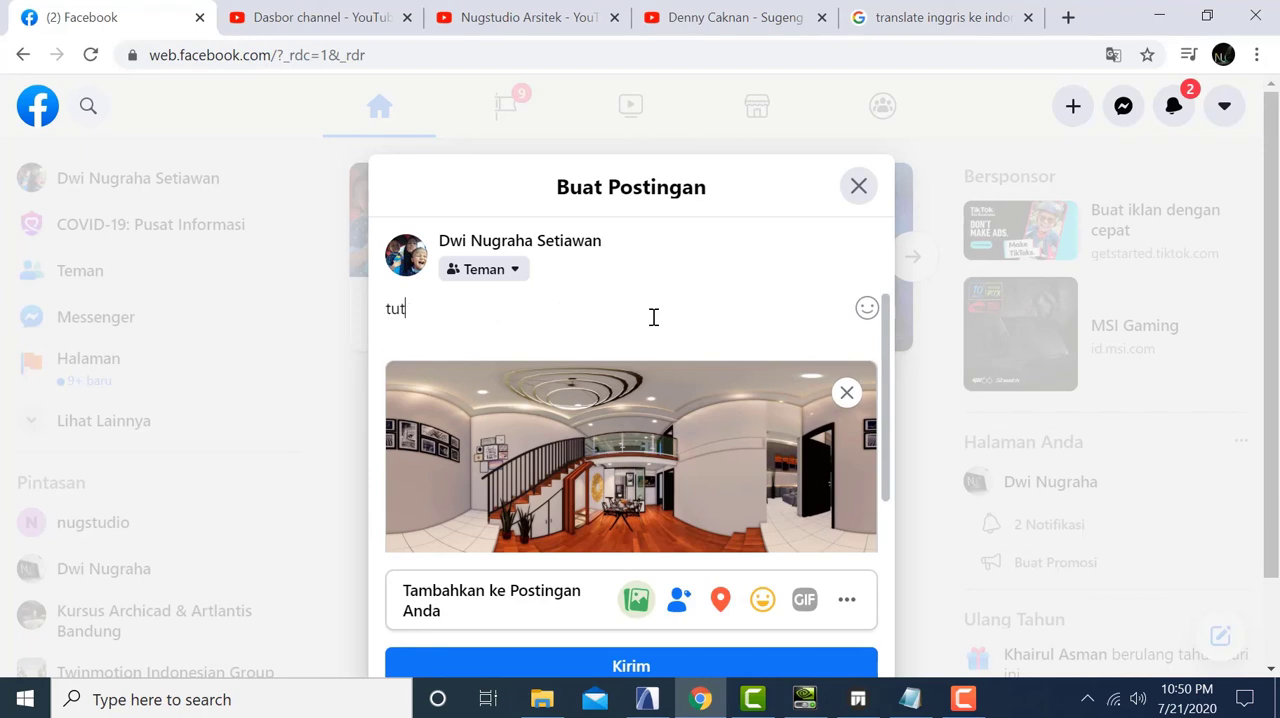
{"action": "type", "text": "orial berma"}
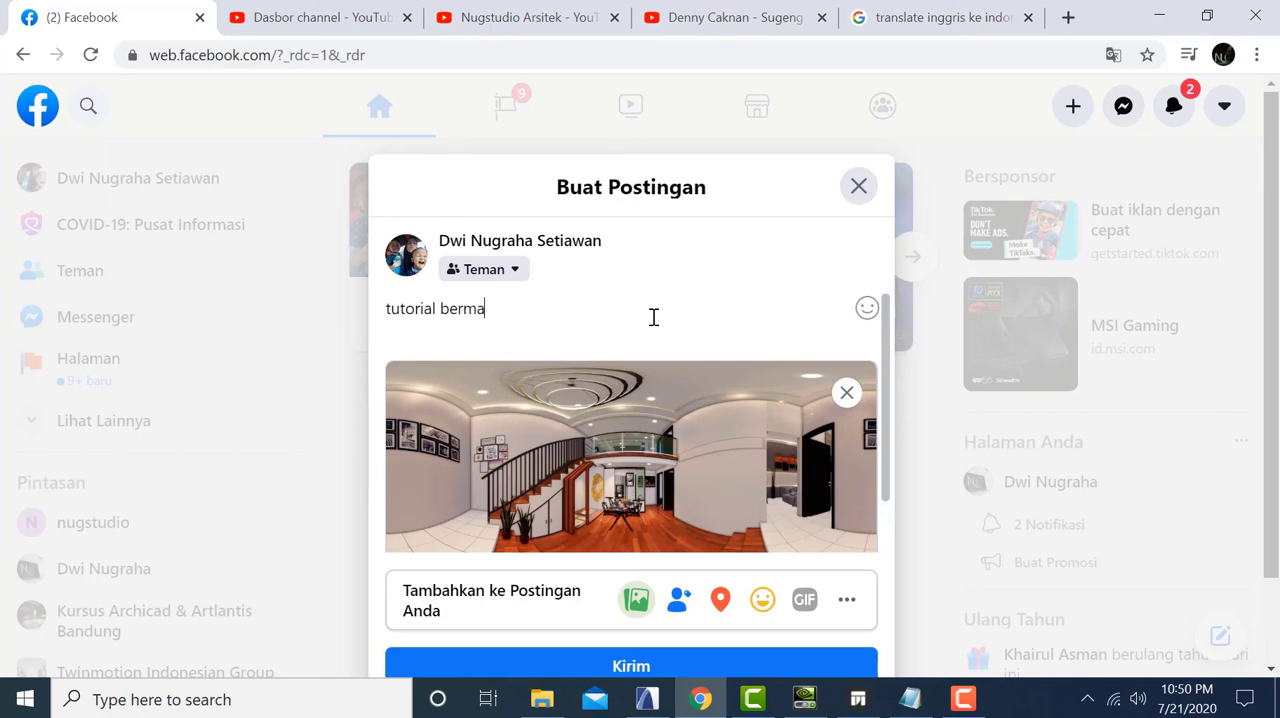
{"action": "type", "text": "nfaatr"}
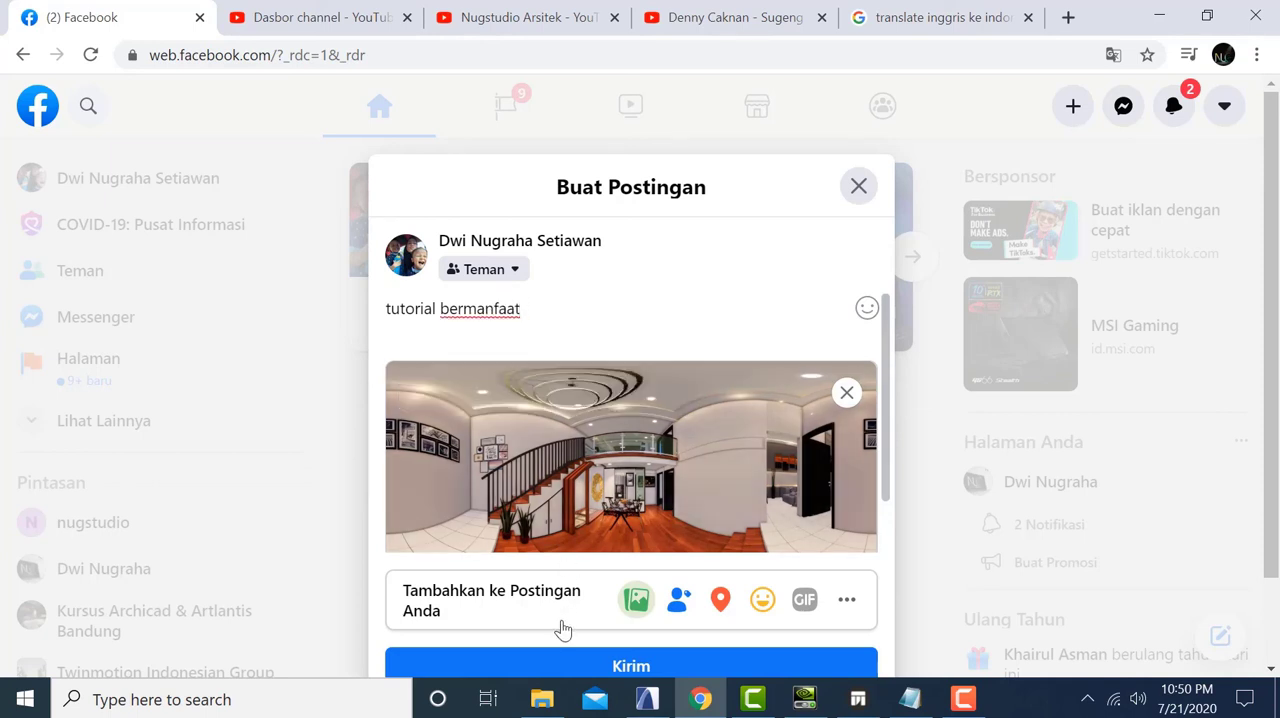
{"action": "left_click", "coordinate": [631, 665]}
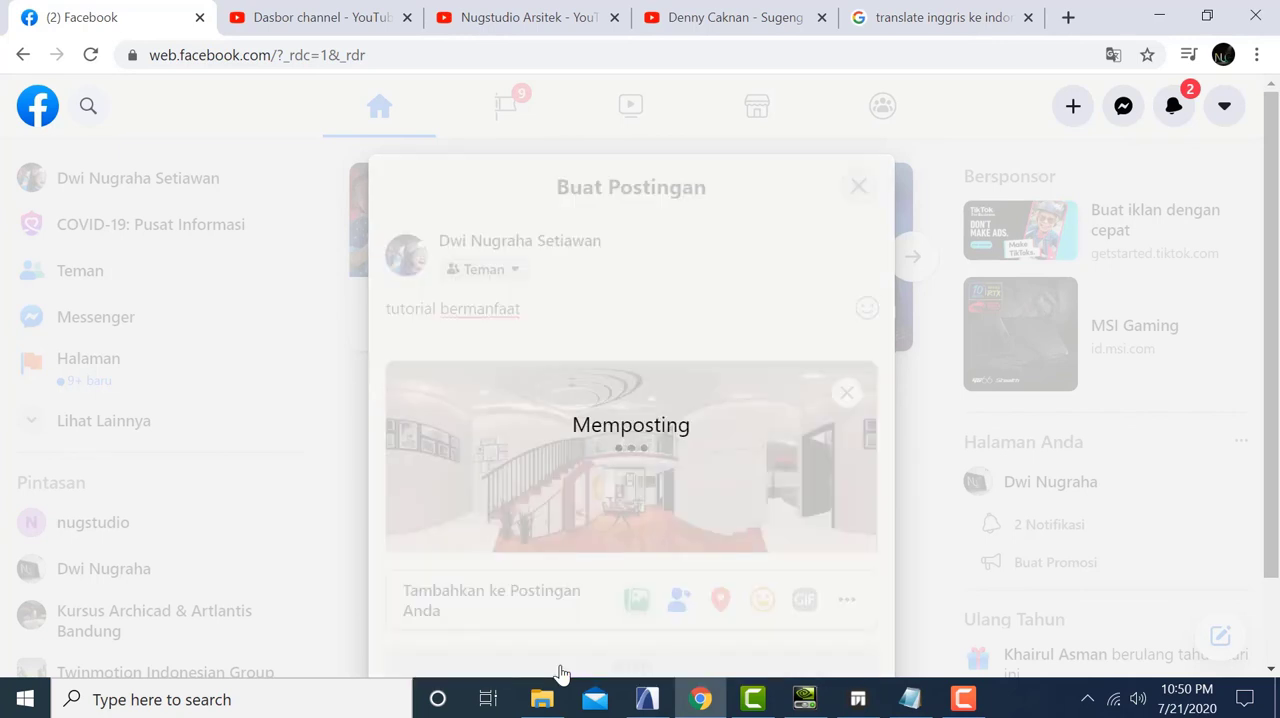
Step: Scroll the feed to view the published interactive 360° photo
{"action": "left_click", "coordinate": [858, 186]}
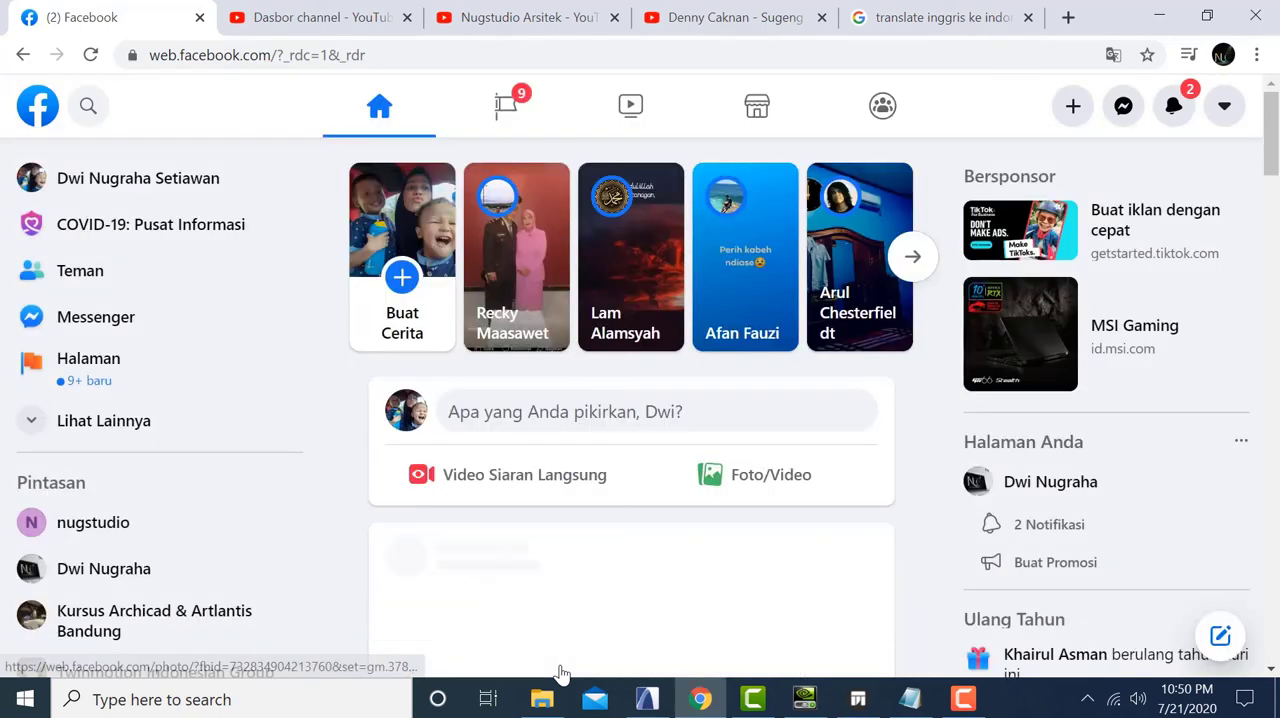
{"action": "scroll", "scroll_direction": "down", "scroll_amount": 3}
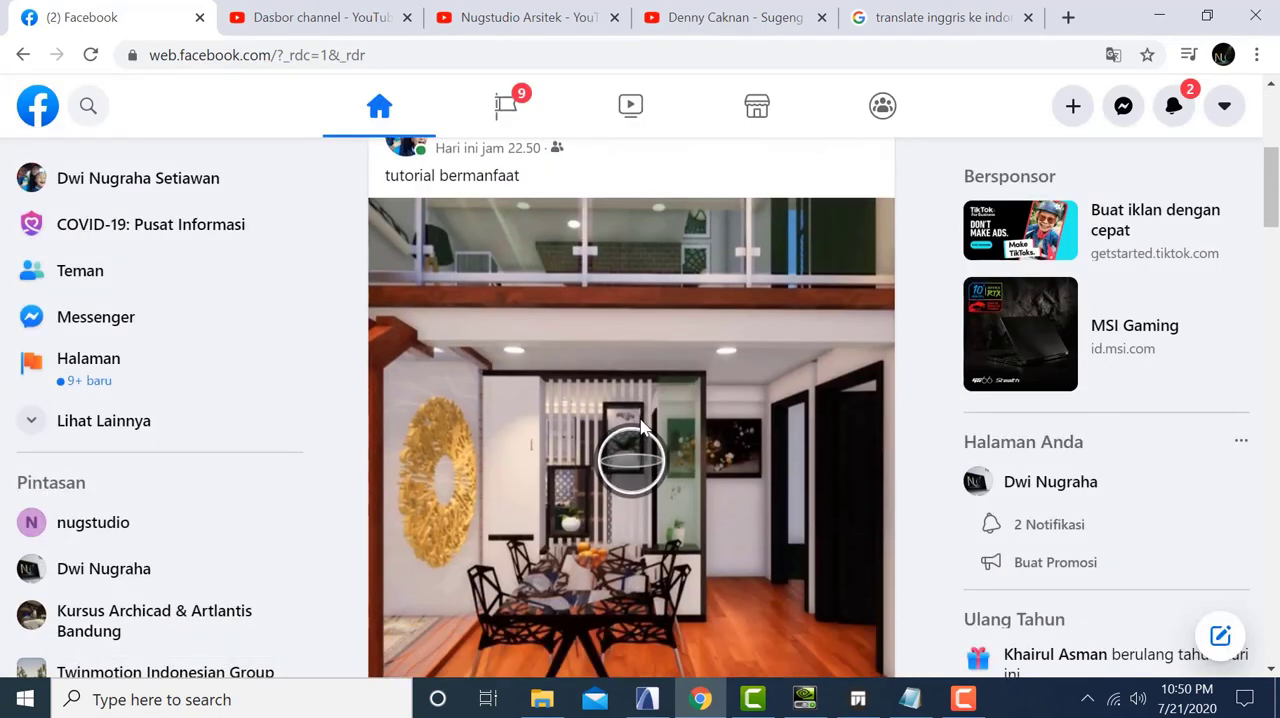
{"action": "scroll", "scroll_direction": "down", "scroll_amount": 3}
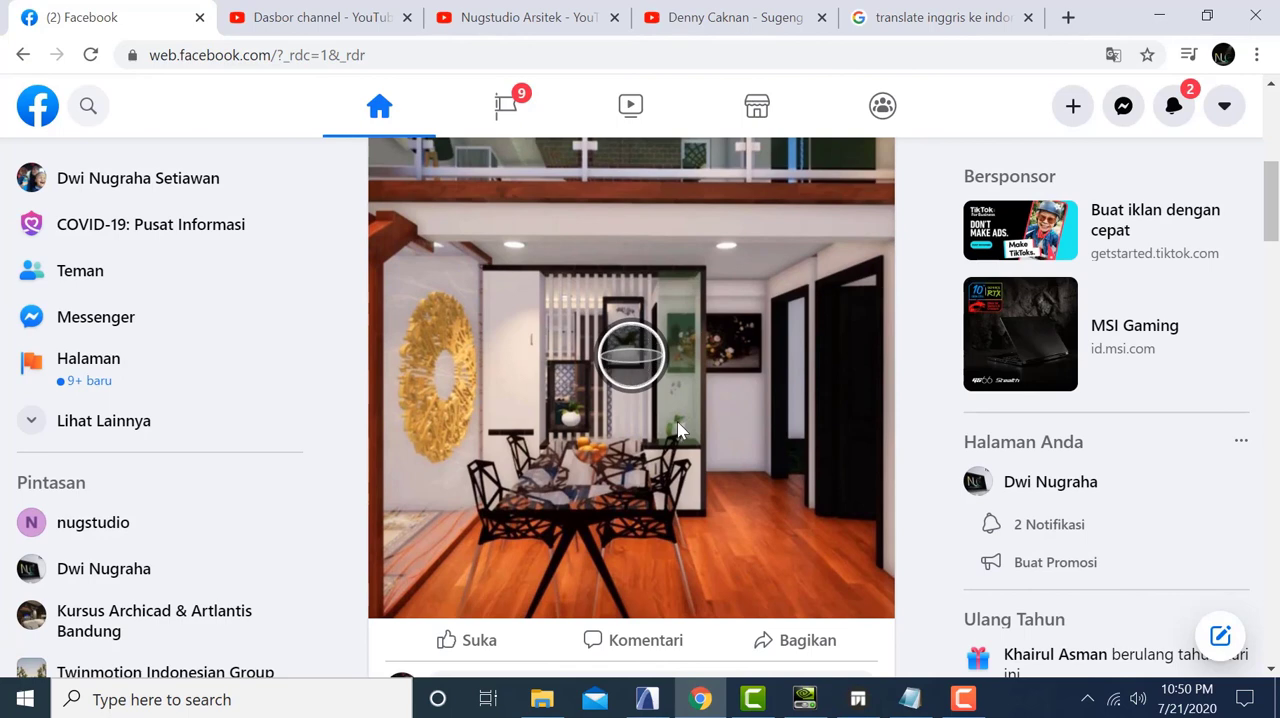